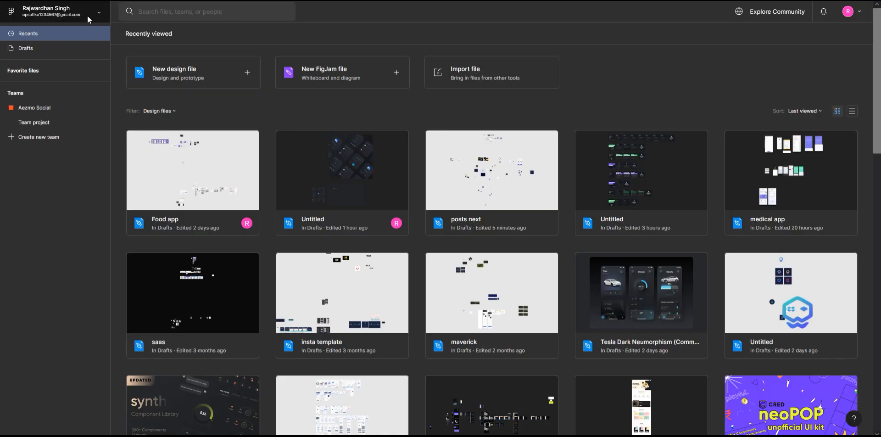
Search Figma Community for 'neumorphism' and filter to Plugins to find Neumorphism.
left_click(99, 12)
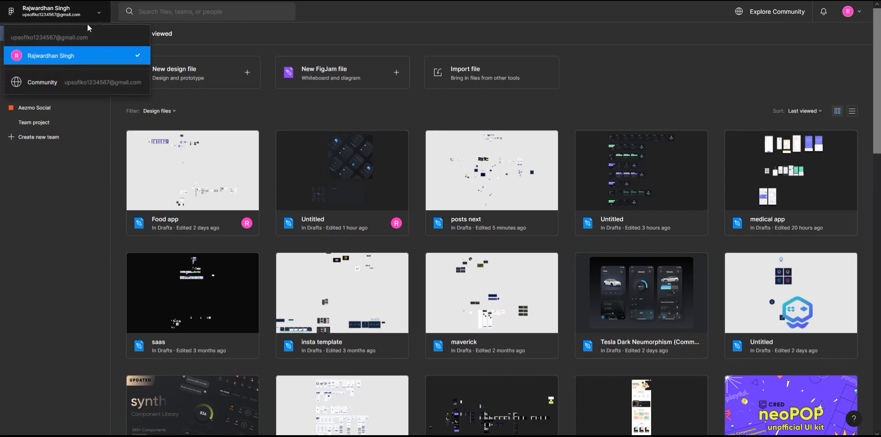
left_click(42, 82)
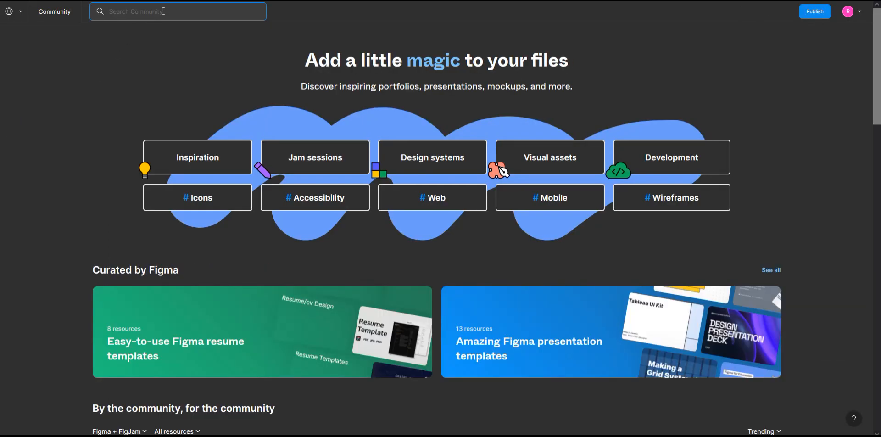
type("neumorphism")
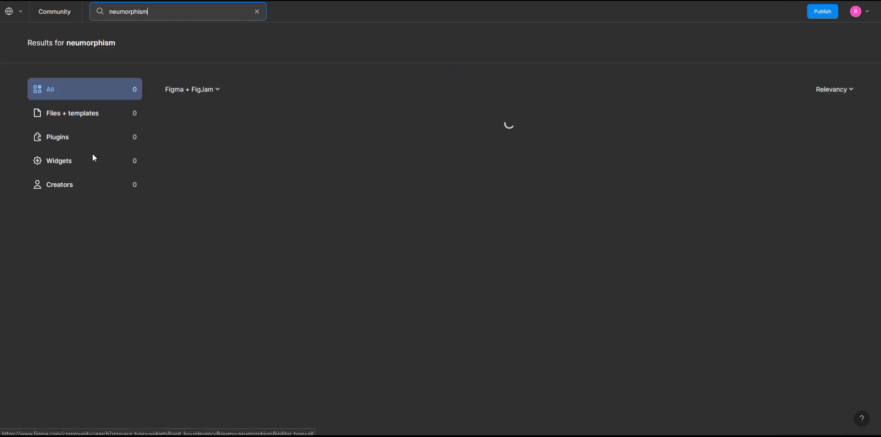
left_click(57, 137)
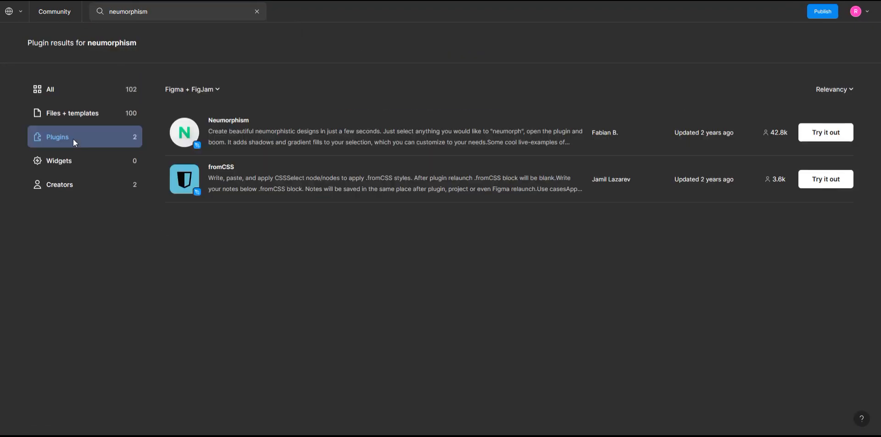
mouse_move(244, 132)
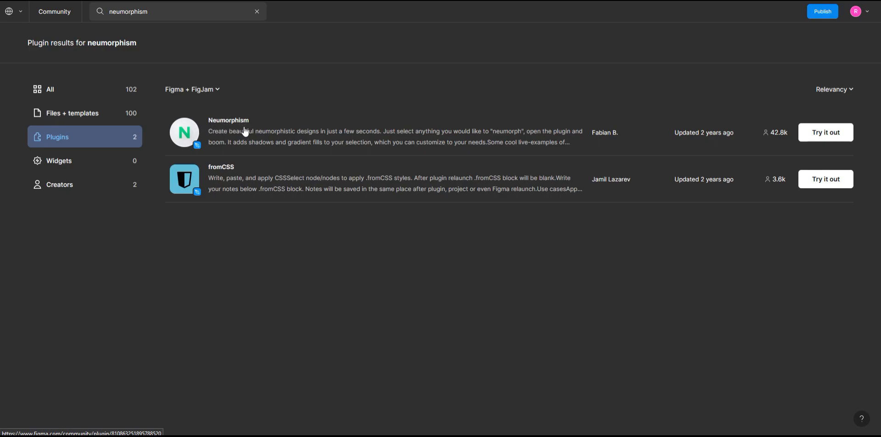
mouse_move(339, 130)
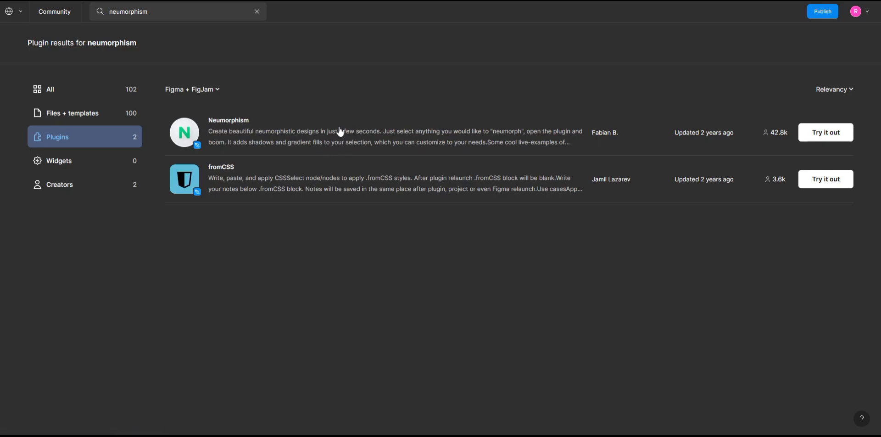
mouse_move(826, 132)
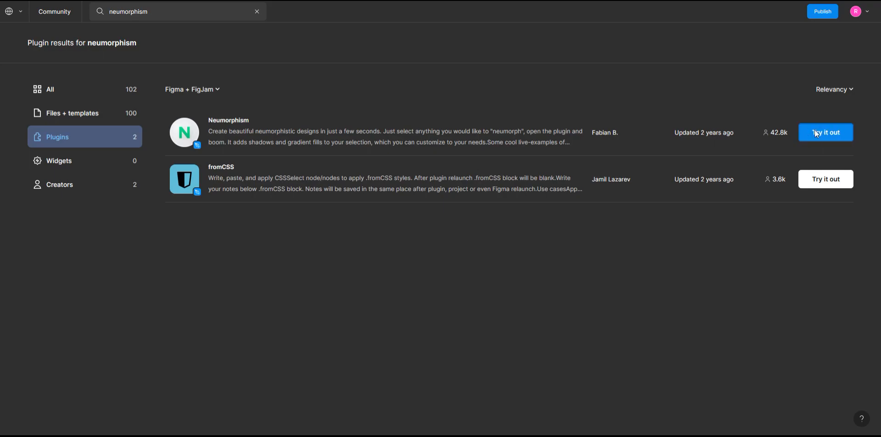
mouse_move(491, 104)
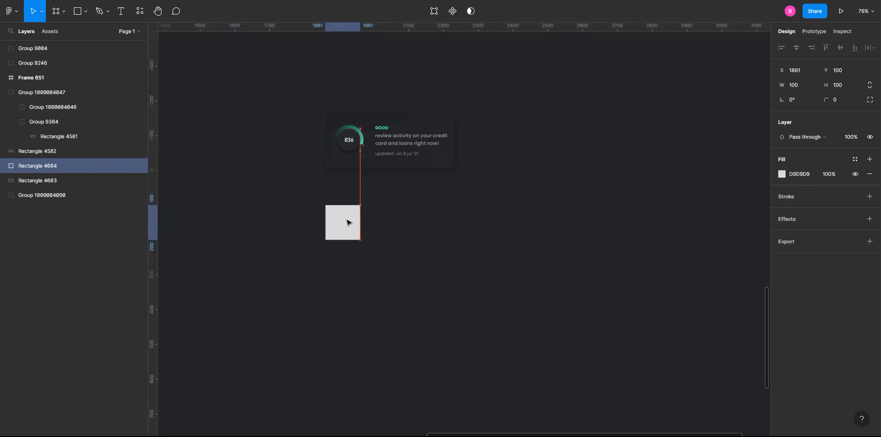
Stretch the square into a 374×167 rectangle and sample the background's 1F2022 fill.
left_click_drag(359, 223, 456, 222)
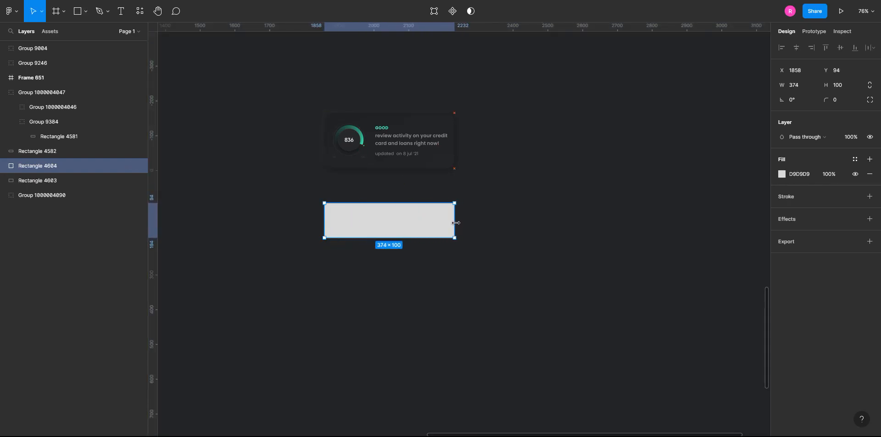
left_click(38, 180)
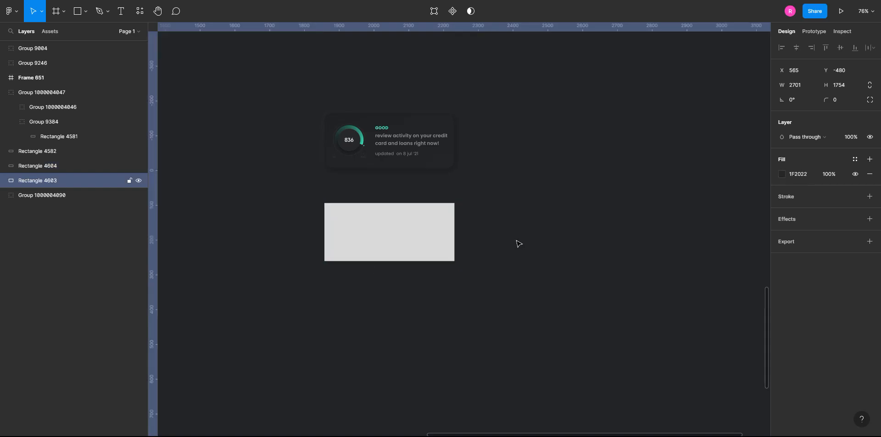
left_click(38, 165)
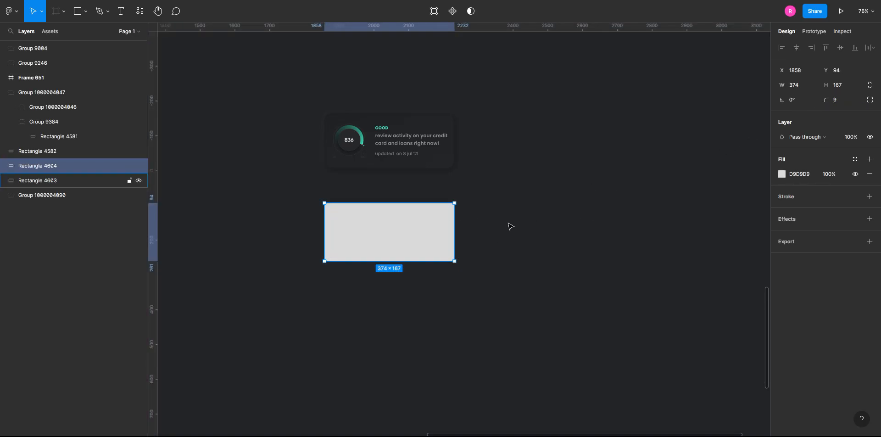
left_click(782, 174)
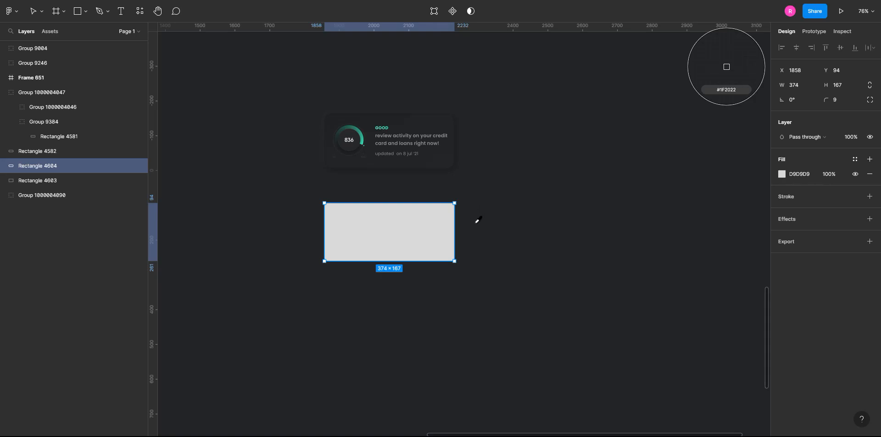
mouse_move(479, 232)
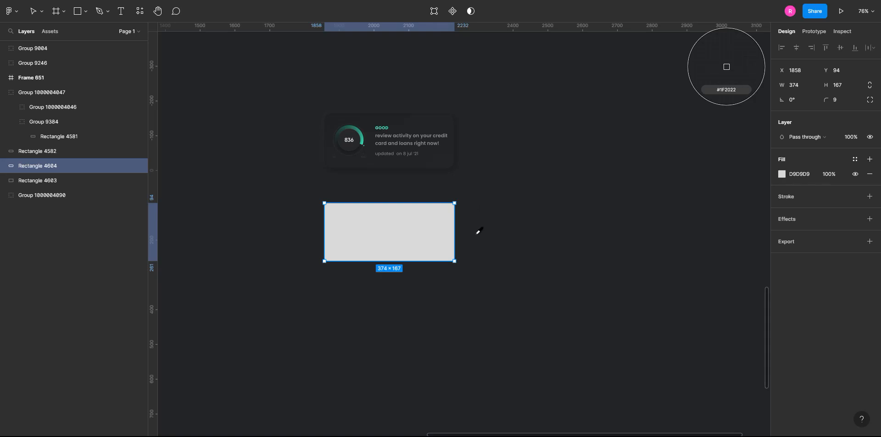
mouse_move(481, 219)
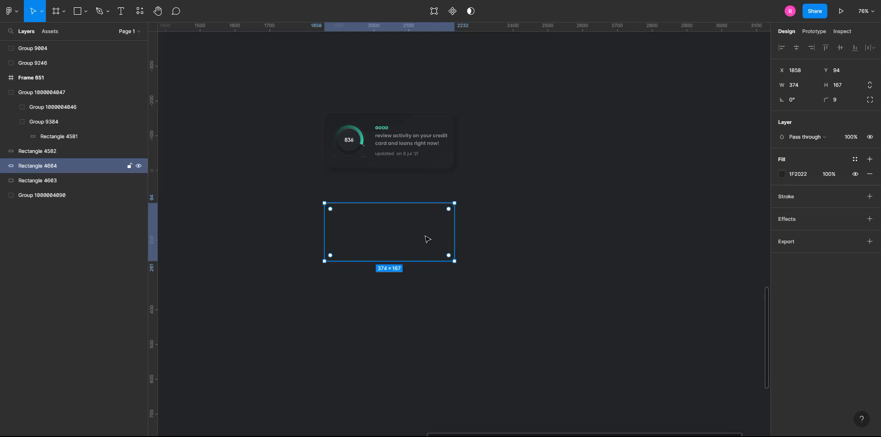
Apply Neumorphism to the rectangle: curved gradient shape, moderate elevation, stronger intensity.
right_click(426, 239)
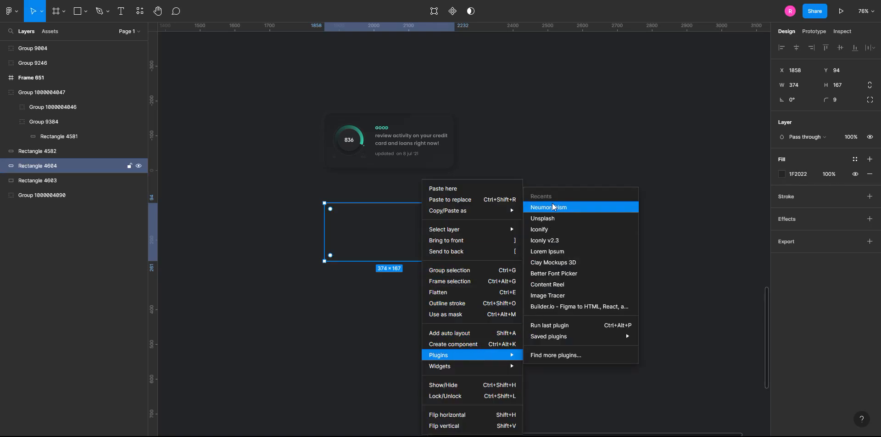
left_click(548, 207)
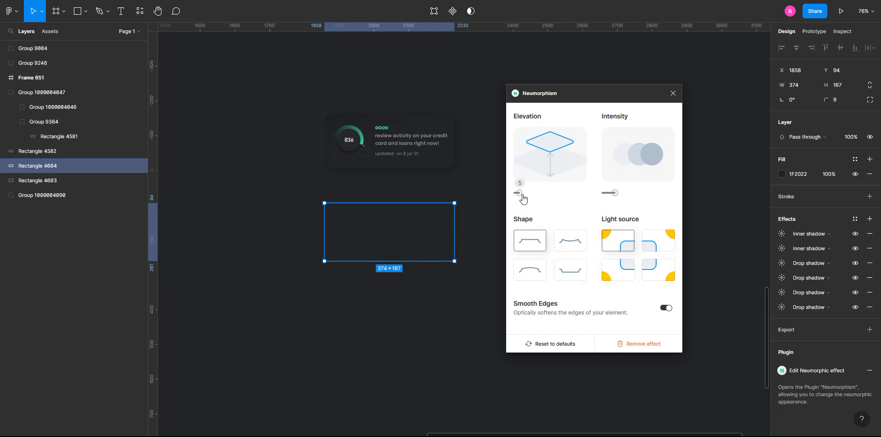
left_click_drag(610, 193, 615, 193)
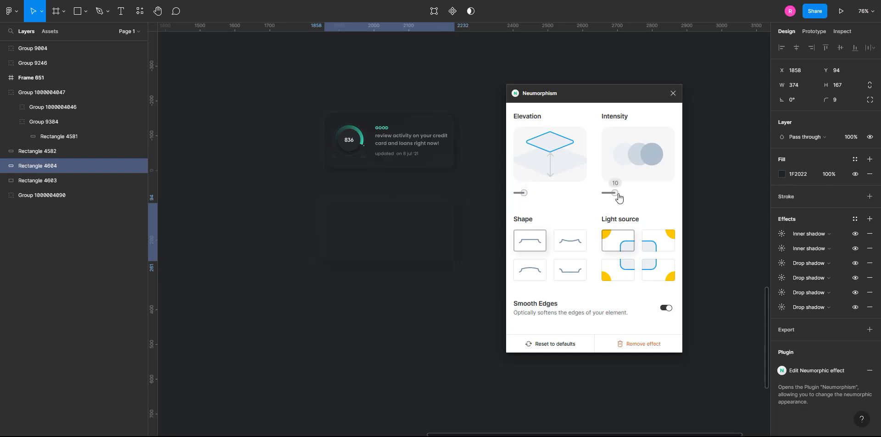
left_click_drag(612, 193, 616, 193)
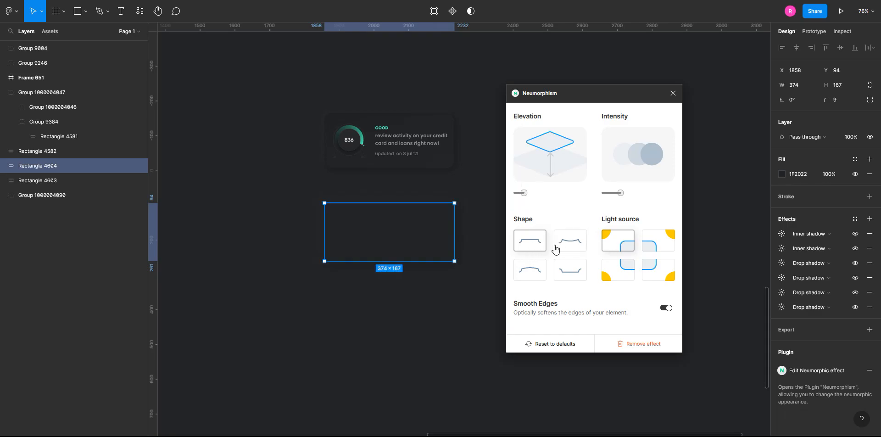
left_click(570, 240)
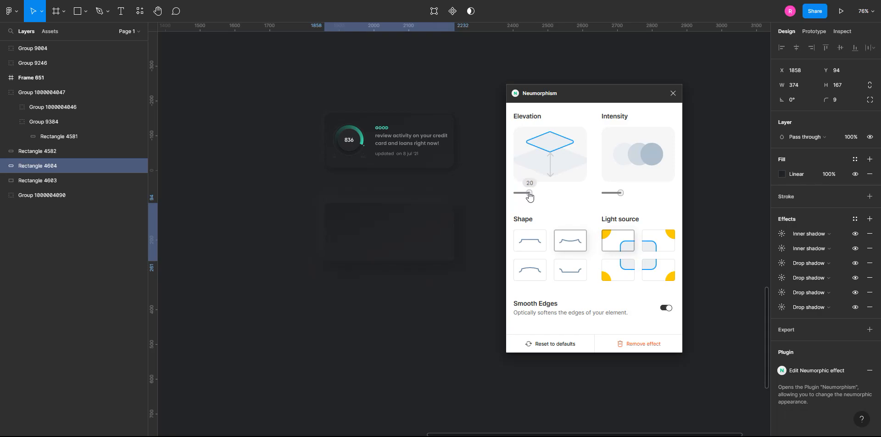
left_click_drag(526, 193, 520, 192)
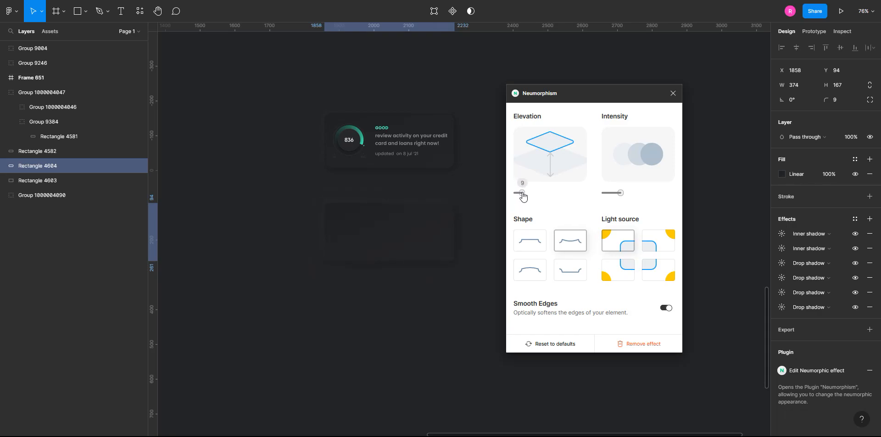
left_click_drag(518, 193, 527, 193)
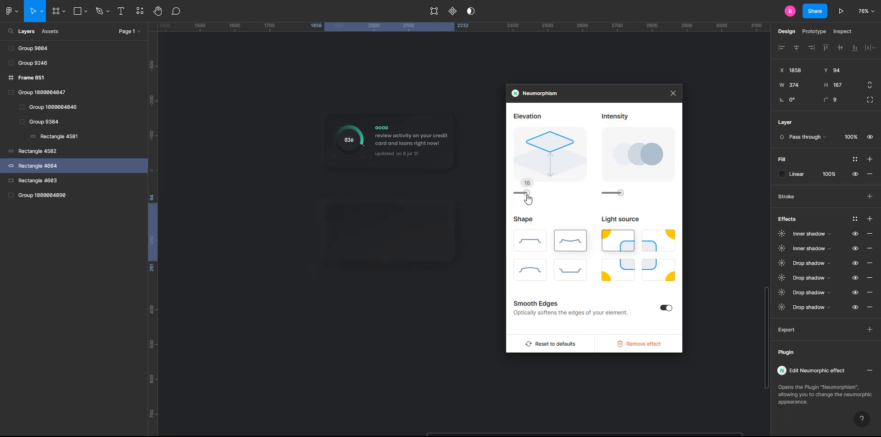
left_click_drag(521, 193, 626, 193)
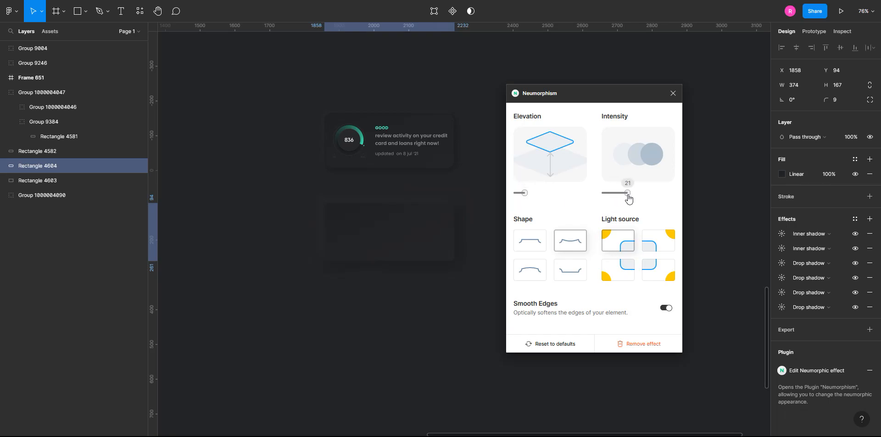
left_click_drag(628, 193, 621, 193)
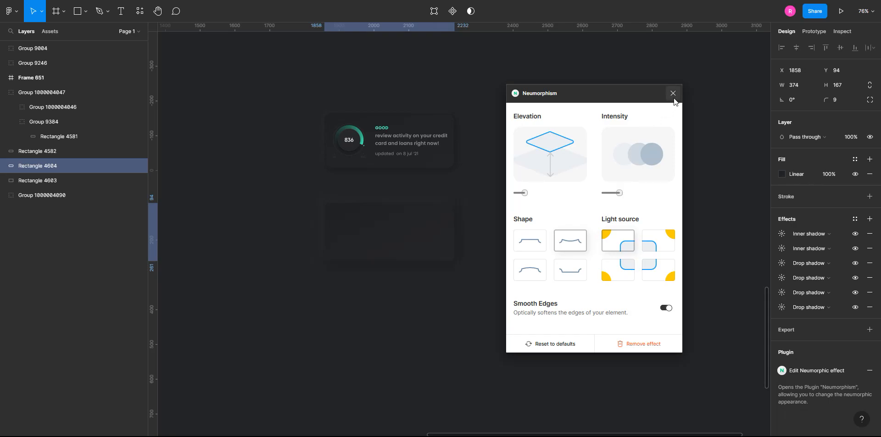
left_click(673, 92)
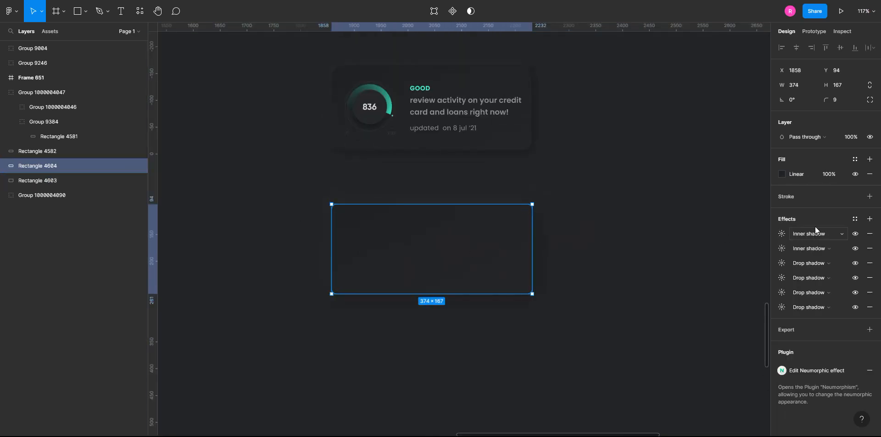
Add an inside black stroke to the rectangle at 8% opacity.
left_click(870, 197)
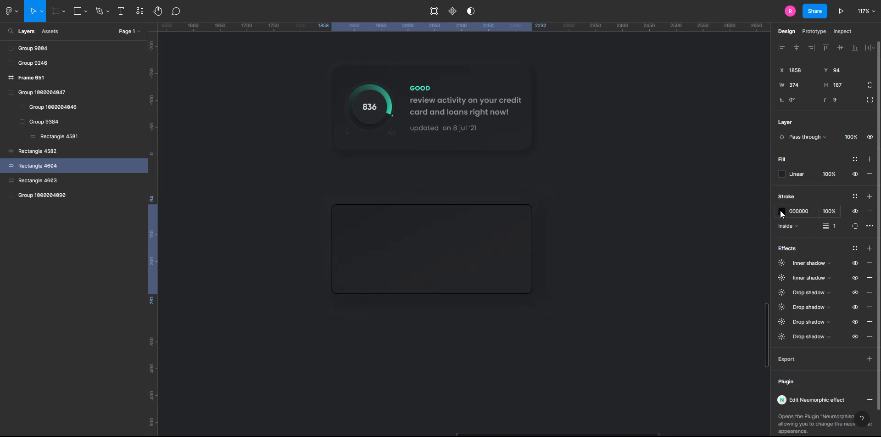
left_click(781, 211)
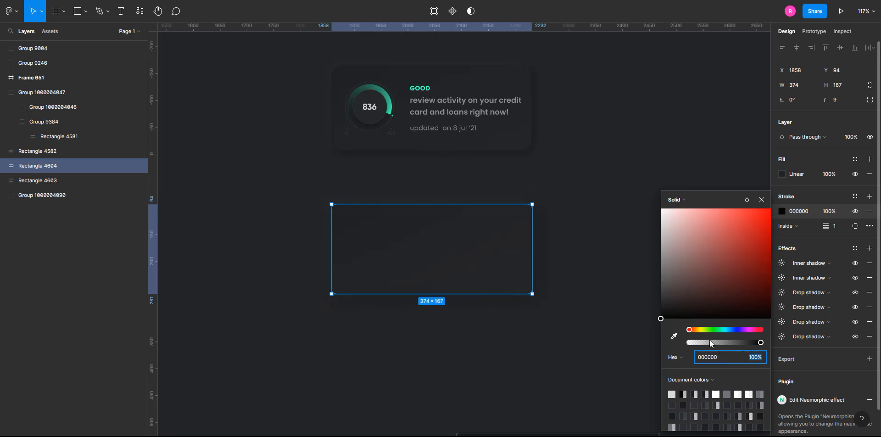
left_click_drag(761, 342, 695, 342)
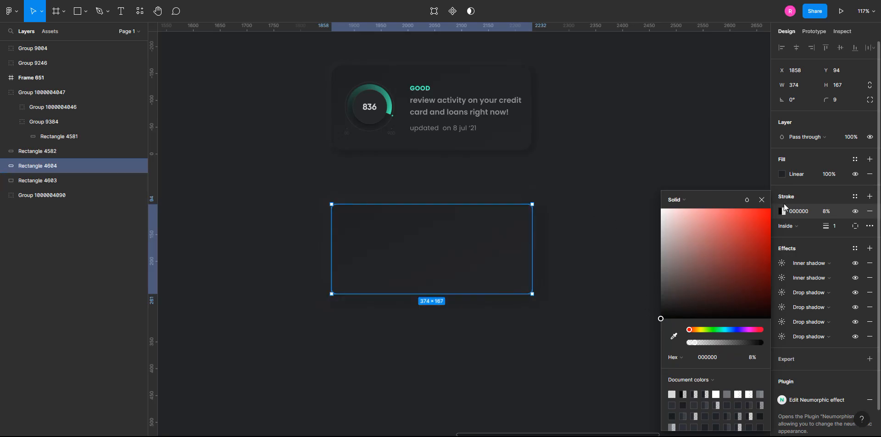
left_click(38, 180)
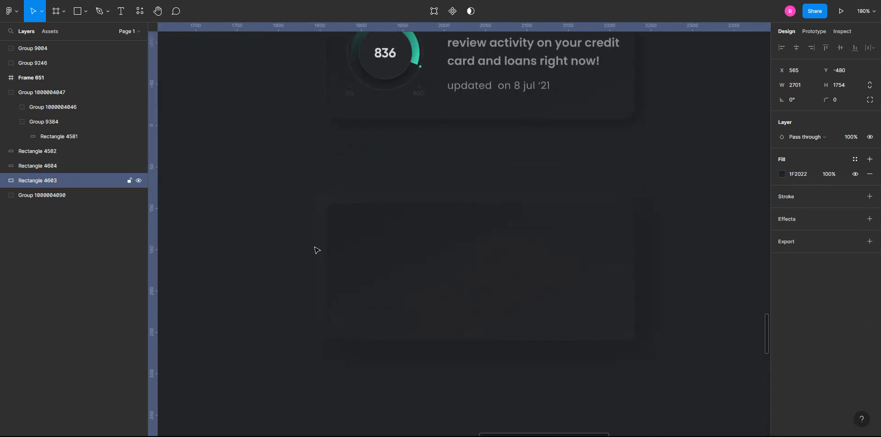
left_click(37, 165)
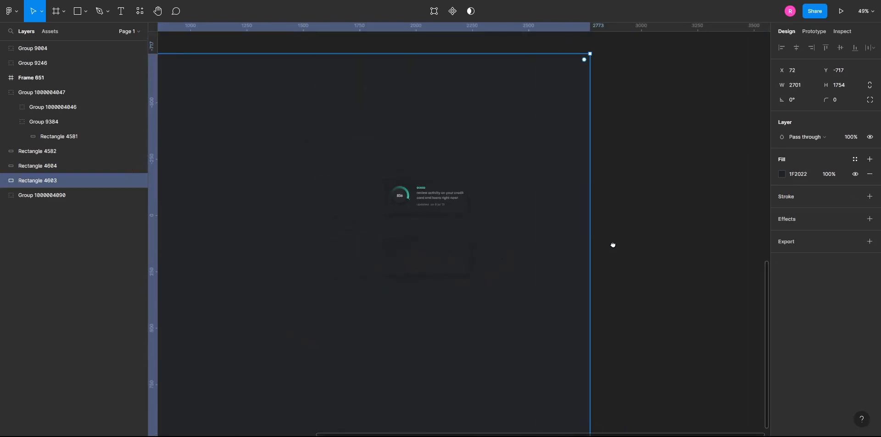
Rerun Neumorphism on the card with low elevation, giving a flat 1F2022 fill and six shadows.
scroll("left", 3)
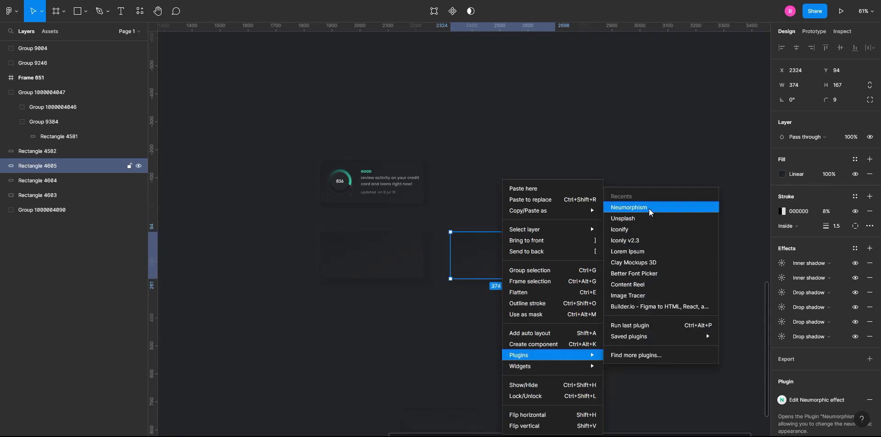
left_click(628, 207)
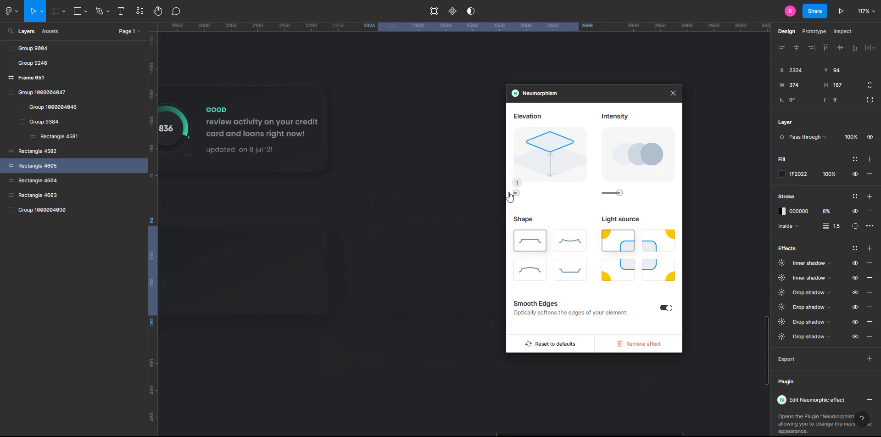
left_click_drag(512, 192, 521, 193)
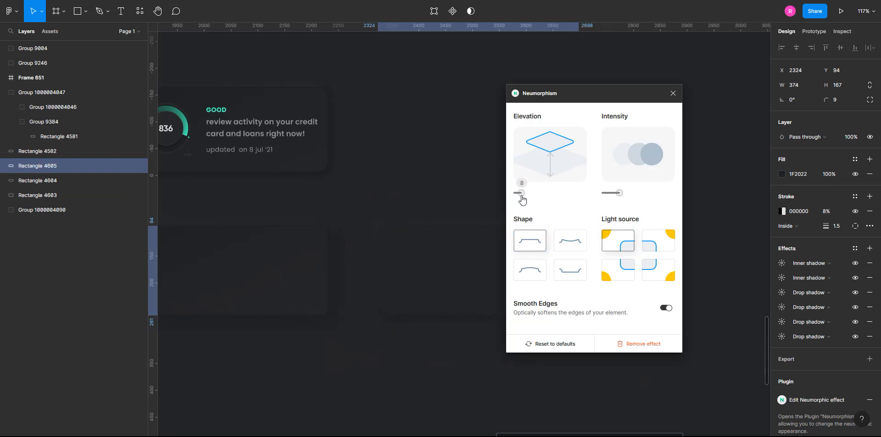
left_click_drag(605, 193, 620, 193)
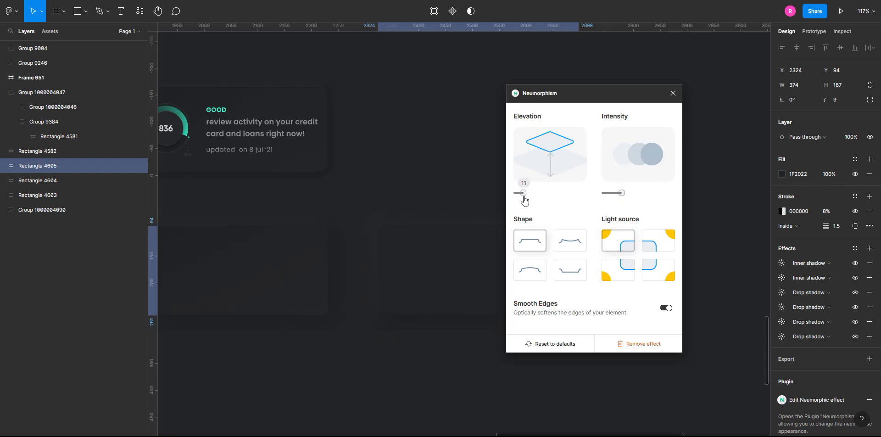
left_click(38, 195)
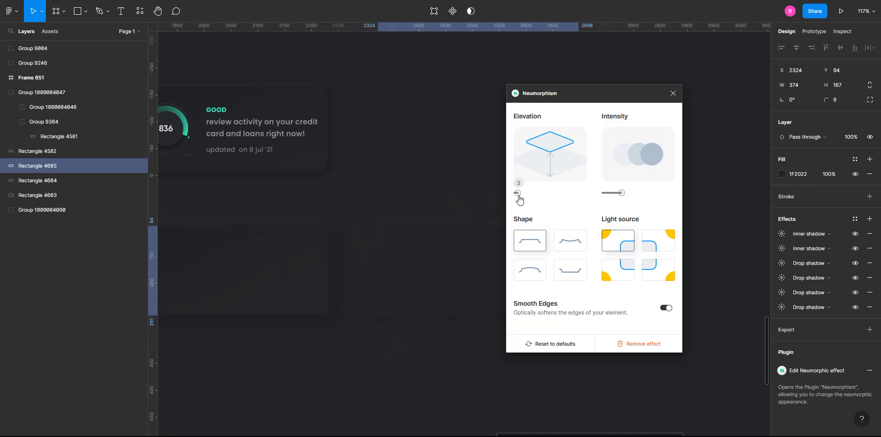
left_click_drag(604, 193, 628, 193)
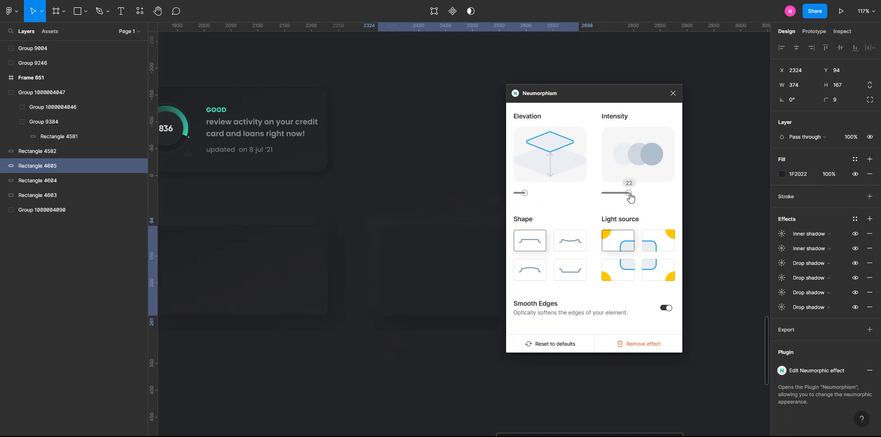
left_click(673, 93)
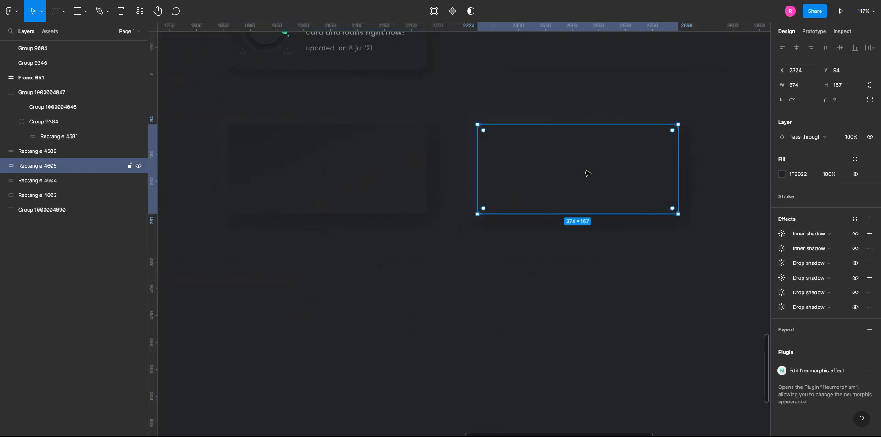
Alt-drag a copy of the card below the original for an inset neumorphic style.
left_click_drag(588, 170, 335, 315)
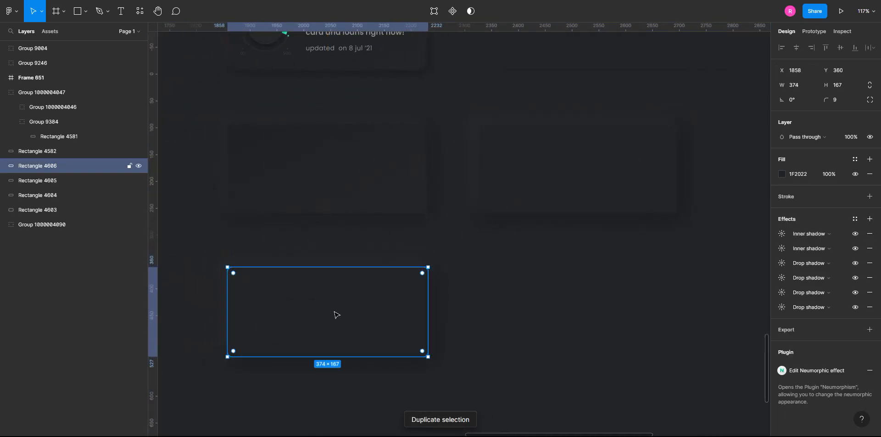
left_click(817, 370)
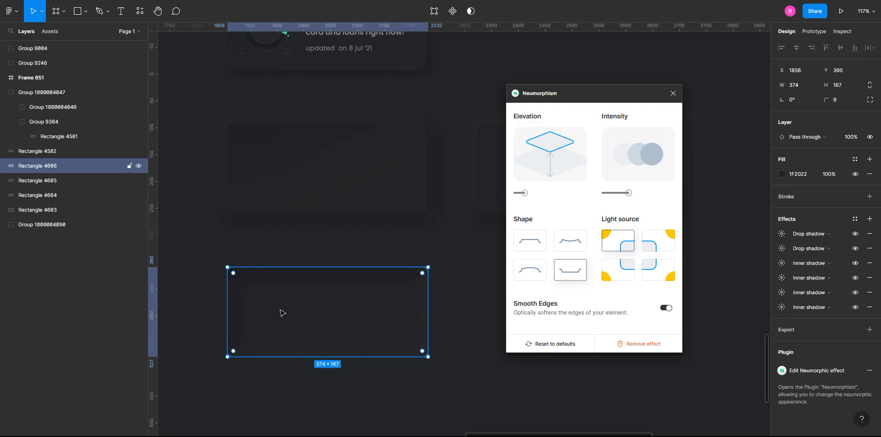
mouse_move(298, 304)
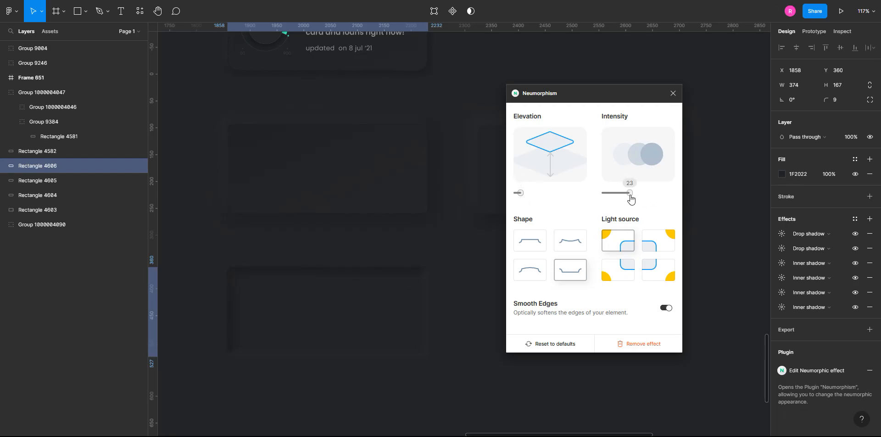
right_click(601, 304)
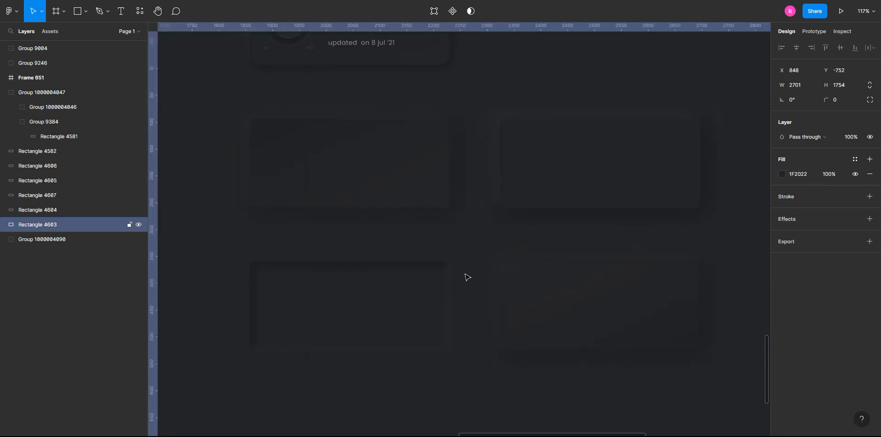
Scroll the canvas to reach the purple 473×51 Button pill.
scroll("down", 3)
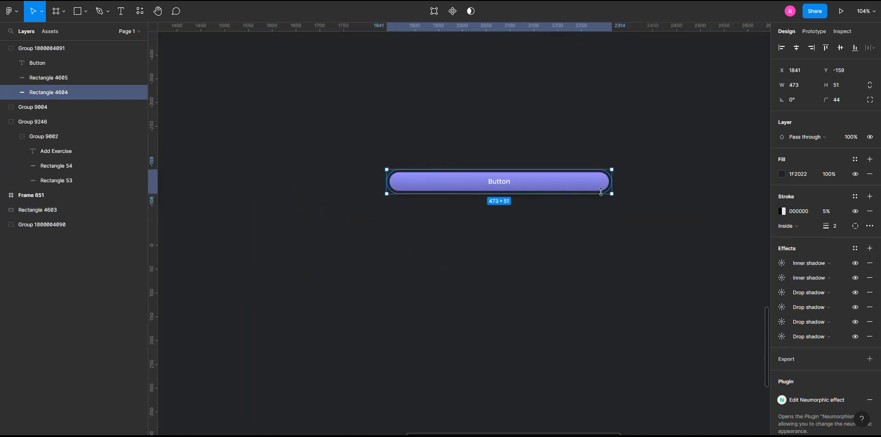
Duplicate the Button's pill shape with Ctrl+D and shrink the copy to 132×31.
key("ctrl+d")
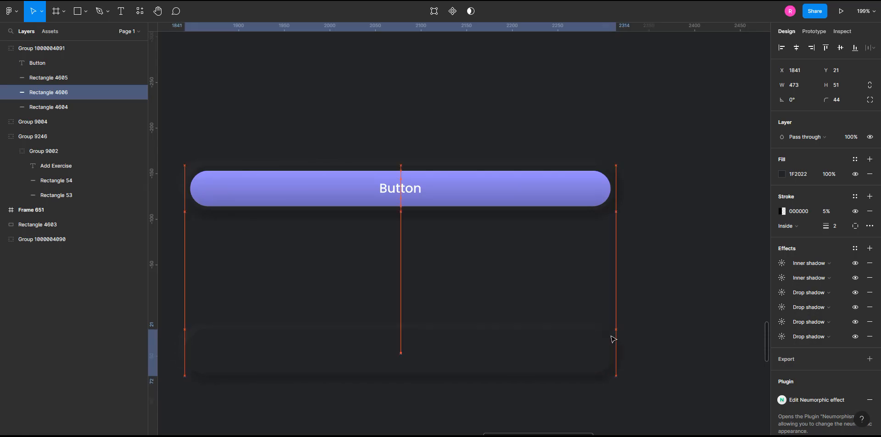
left_click(38, 224)
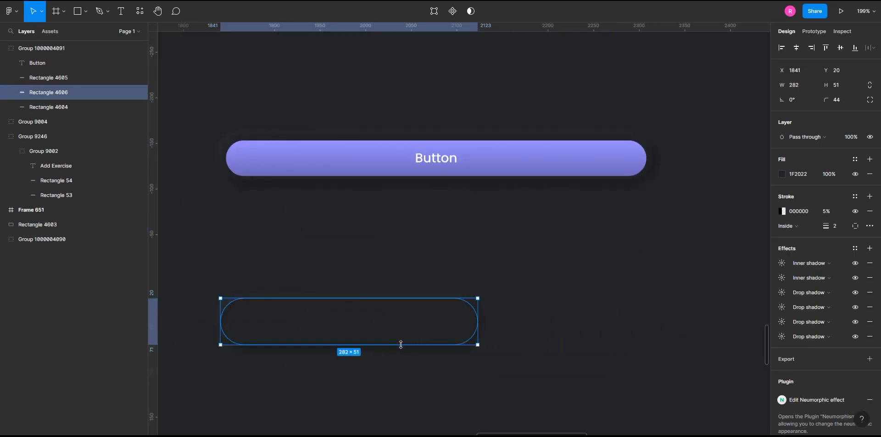
left_click_drag(478, 345, 384, 333)
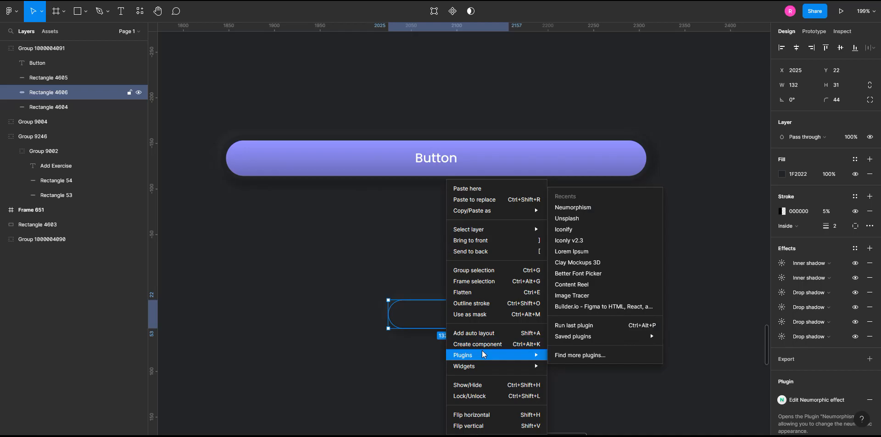
Apply Neumorphism to the small pill with convex shape, intensity 26 and elevation 14.
left_click(573, 207)
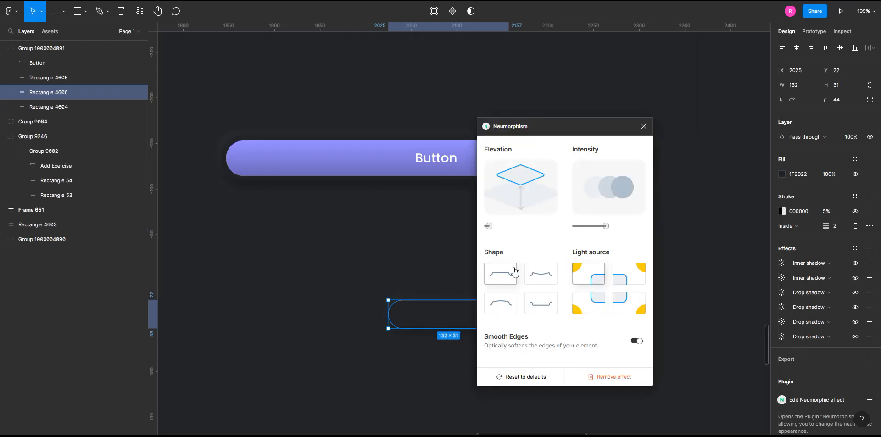
left_click(501, 303)
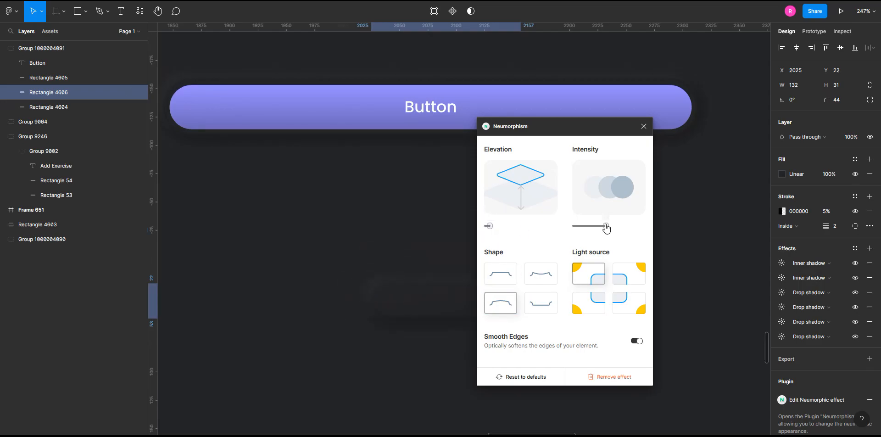
left_click_drag(606, 226, 605, 225)
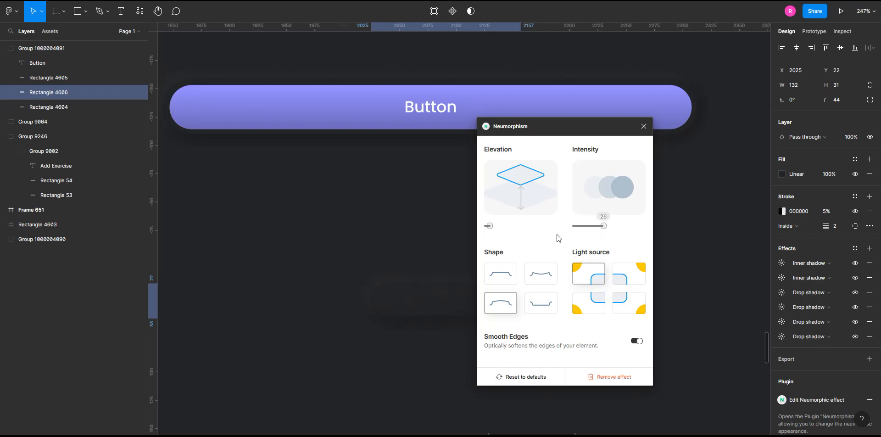
left_click_drag(606, 226, 601, 225)
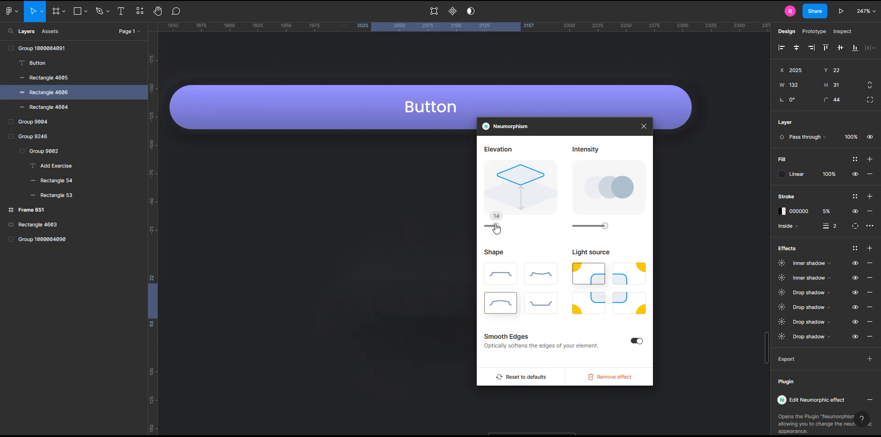
left_click_drag(494, 225, 489, 226)
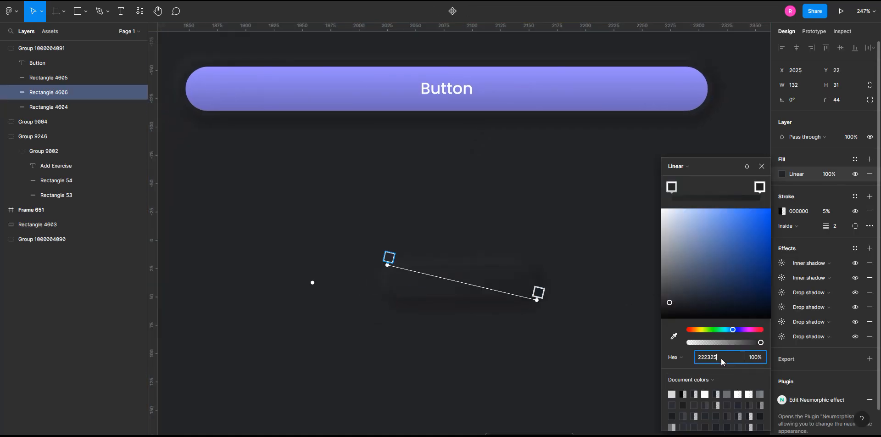
Set the small pill's inside stroke weight to 1.5.
triple_click(716, 357)
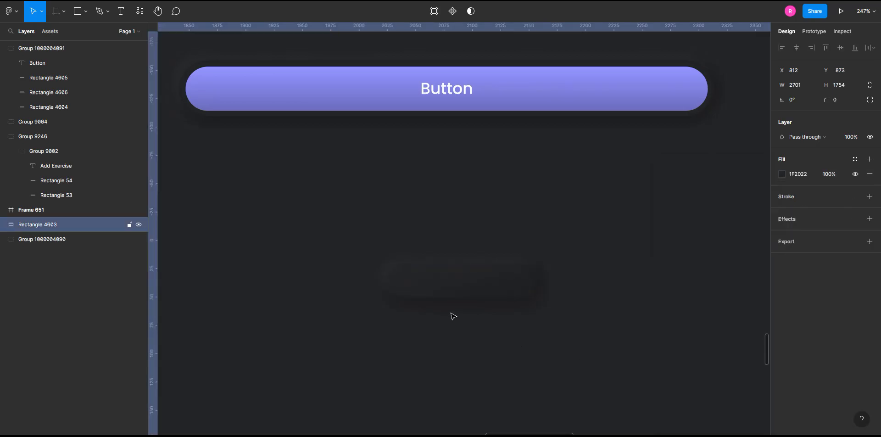
left_click(48, 92)
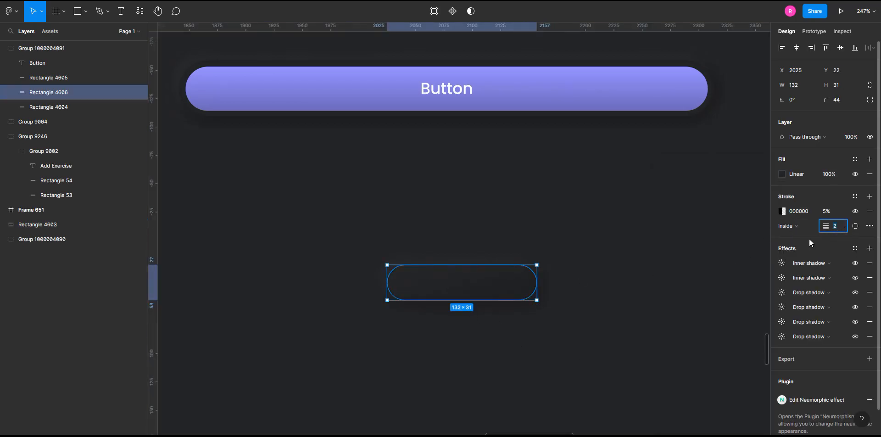
type("1.5")
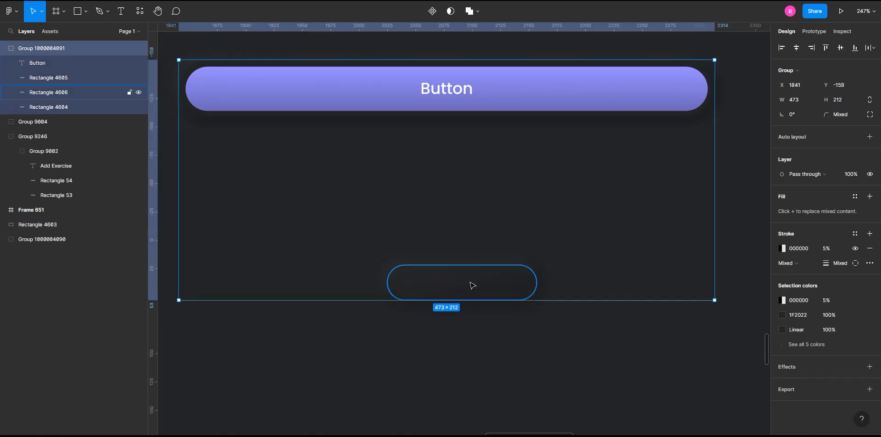
Add a white Poppins Medium 'button' label at size 10, centred on the dark pill.
type("b")
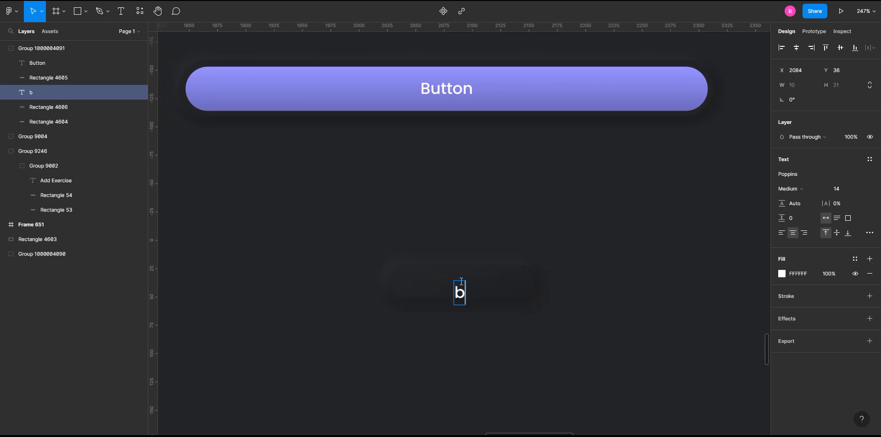
type("utoon")
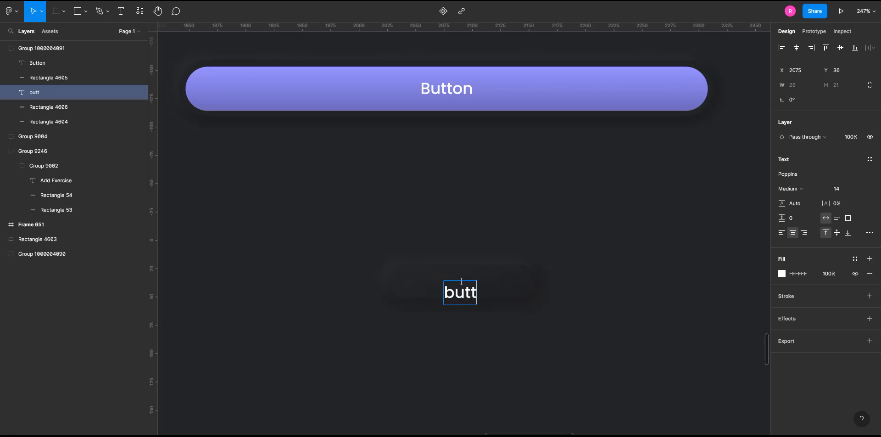
type("on")
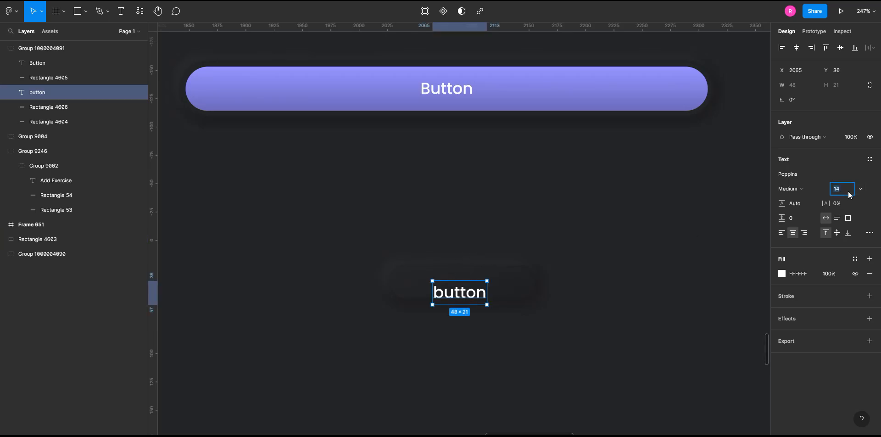
type("10")
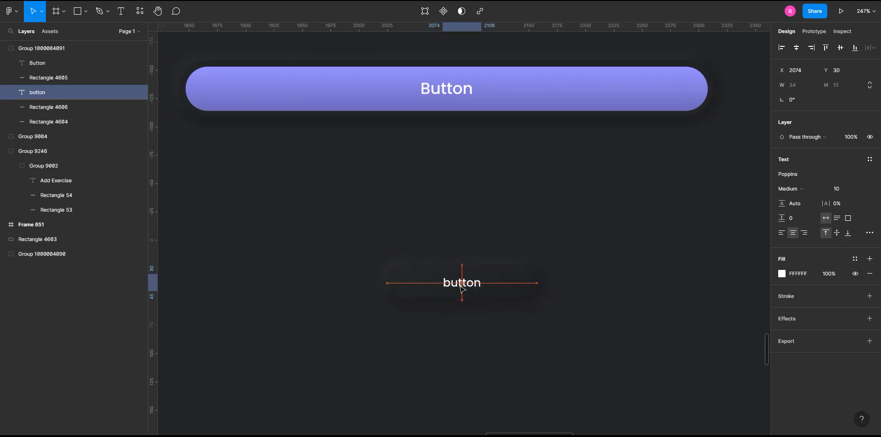
left_click(38, 239)
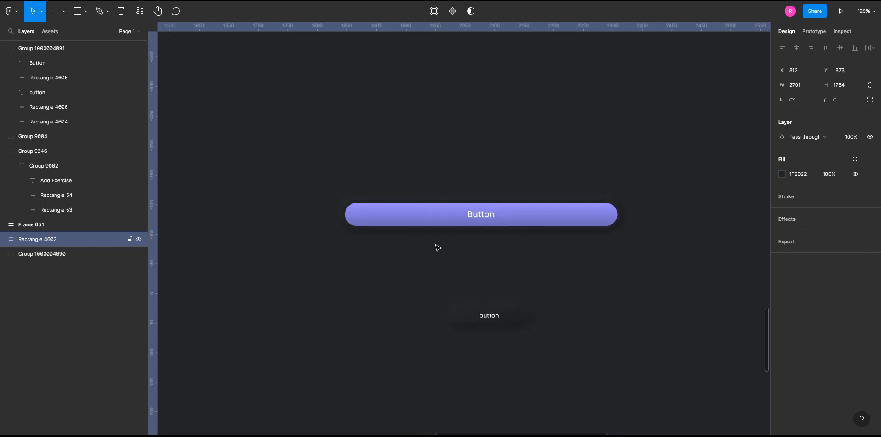
Draw a 100×100 light grey square to the right of the Listening card.
left_click(481, 214)
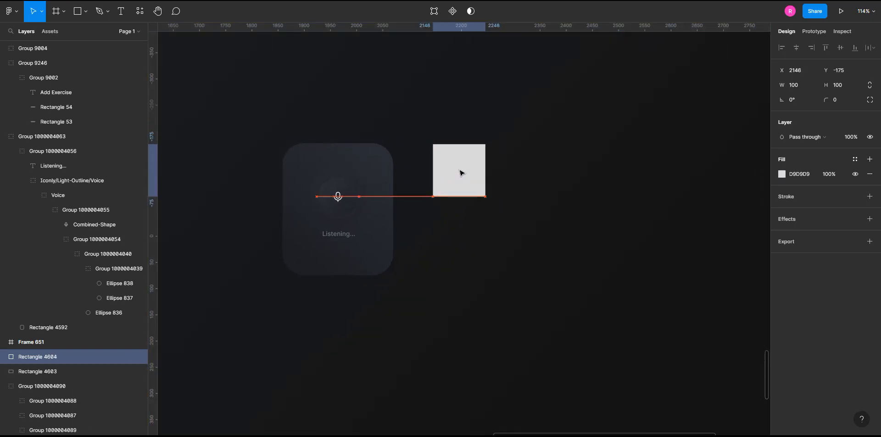
Stretch the grey rectangle to the Listening card's height and place a 100×100 circle inside.
left_click_drag(459, 196, 459, 275)
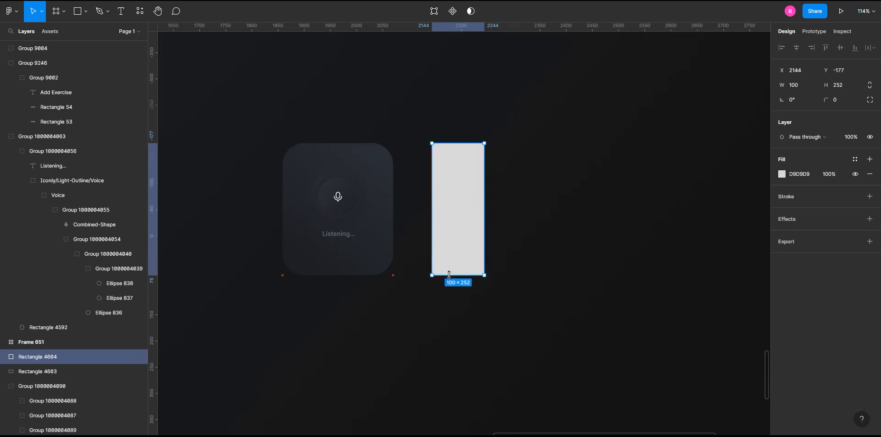
left_click_drag(485, 211, 543, 195)
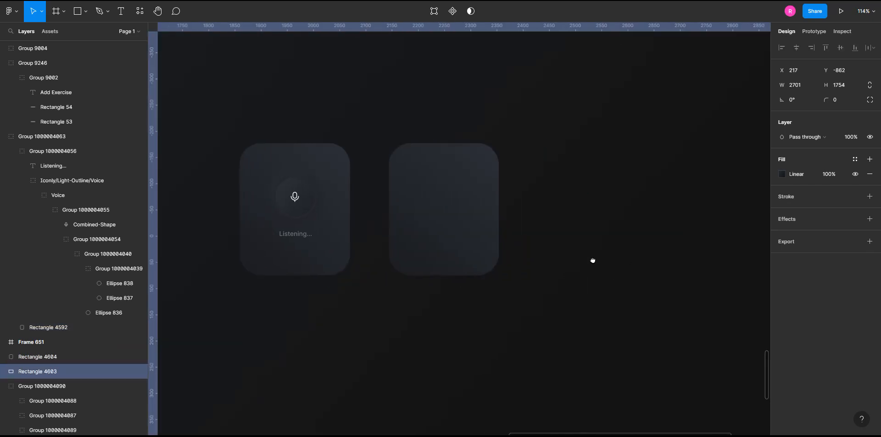
left_click(444, 211)
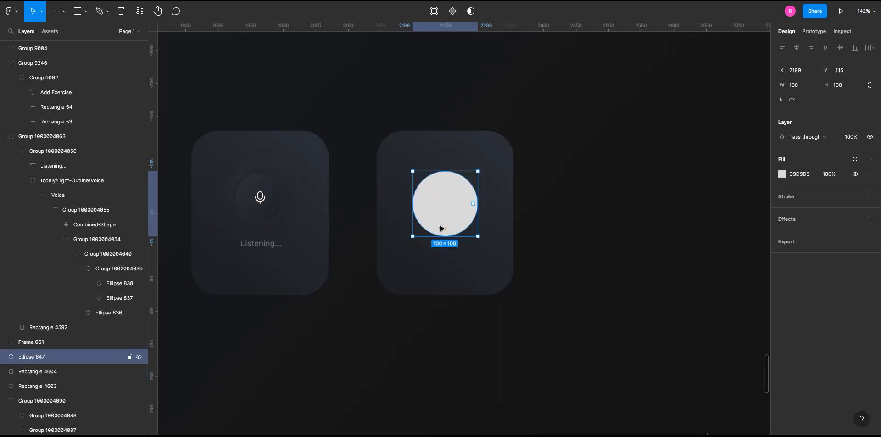
Give the circle a linear gradient fill angled diagonally toward the lower right.
left_click(37, 386)
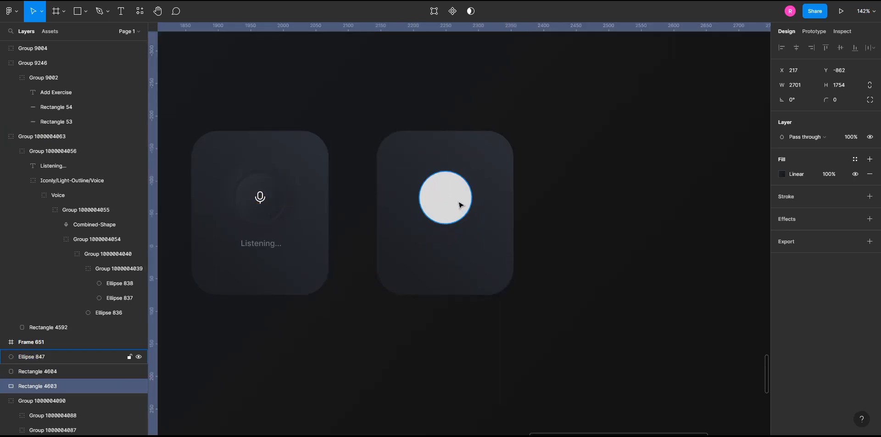
left_click(782, 174)
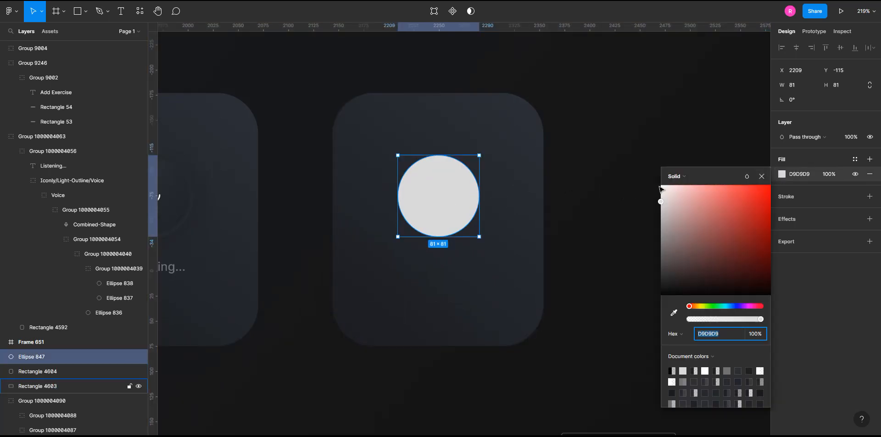
left_click(677, 175)
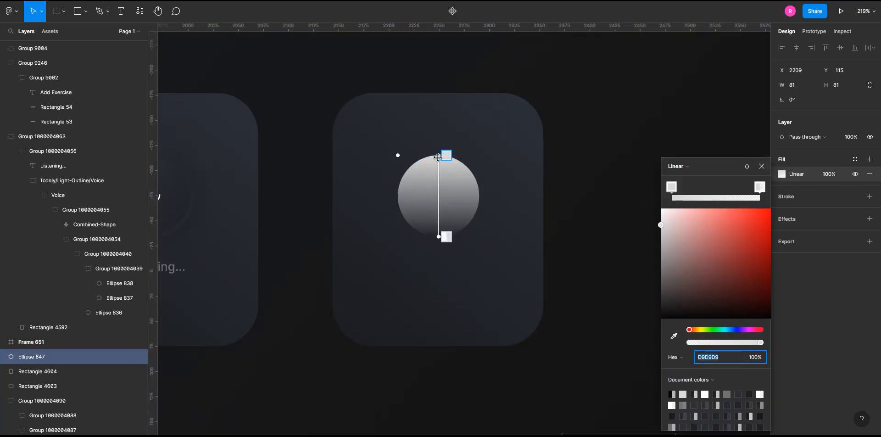
left_click_drag(446, 155, 404, 151)
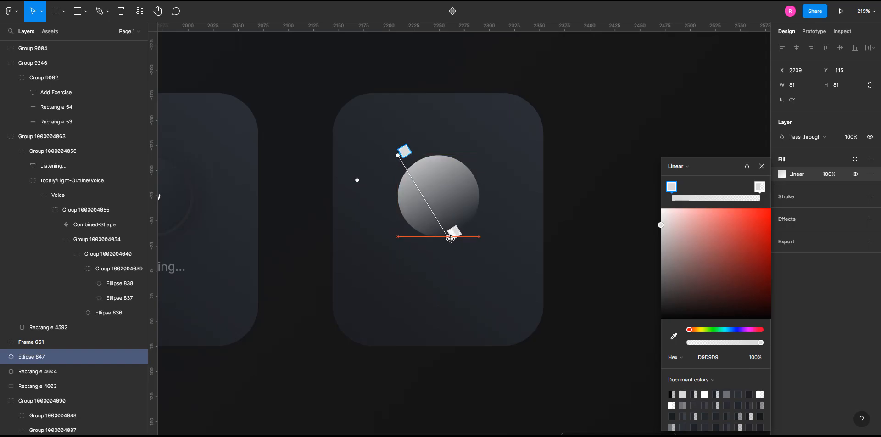
left_click_drag(450, 236, 485, 233)
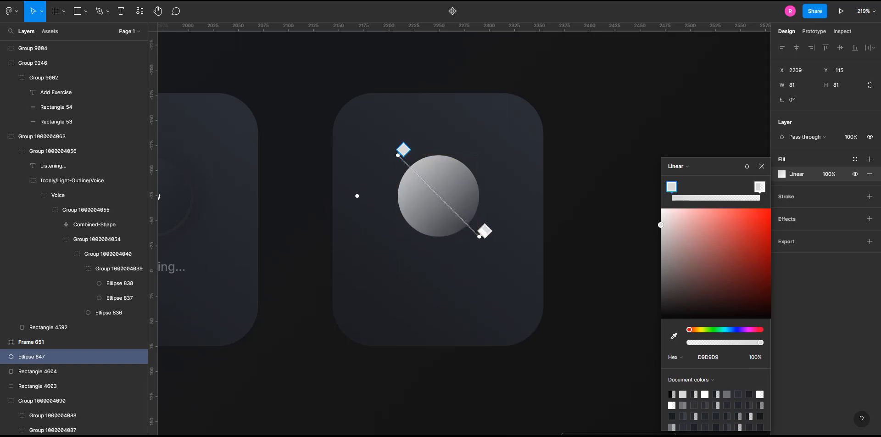
mouse_move(533, 100)
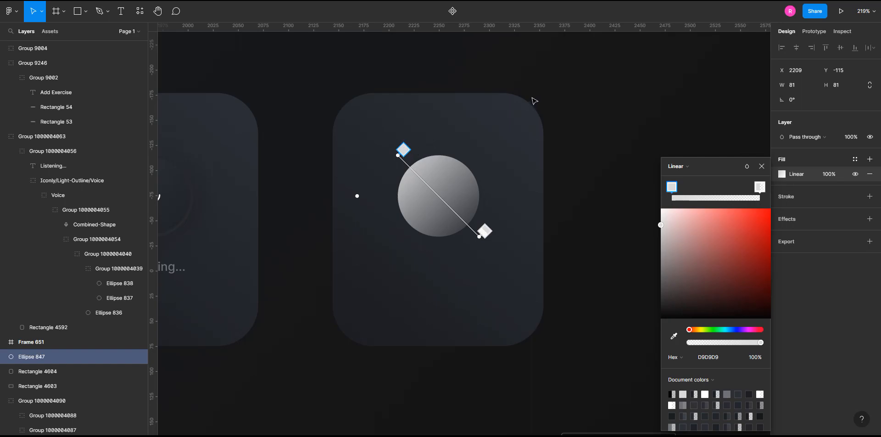
mouse_move(386, 213)
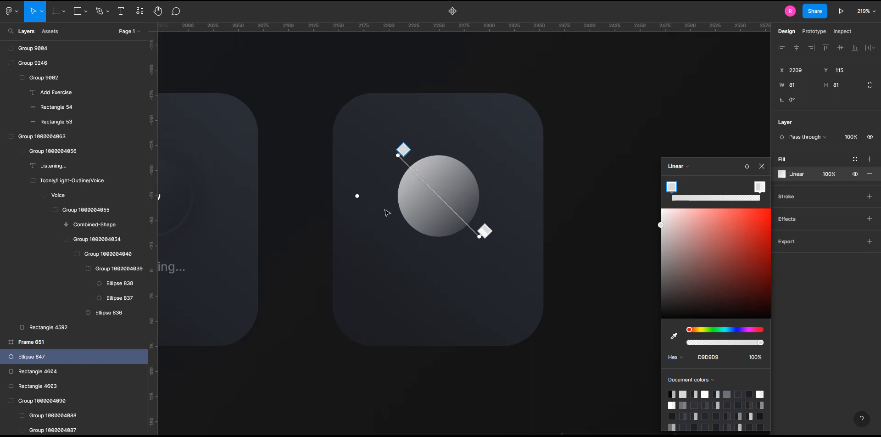
mouse_move(726, 163)
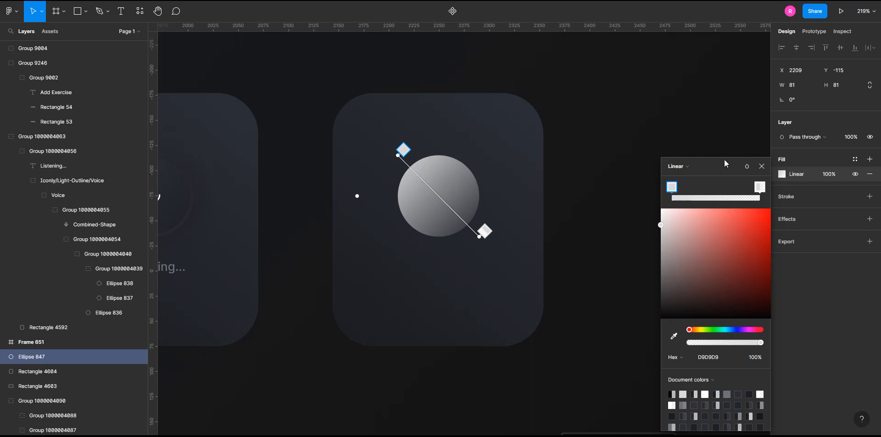
mouse_move(378, 138)
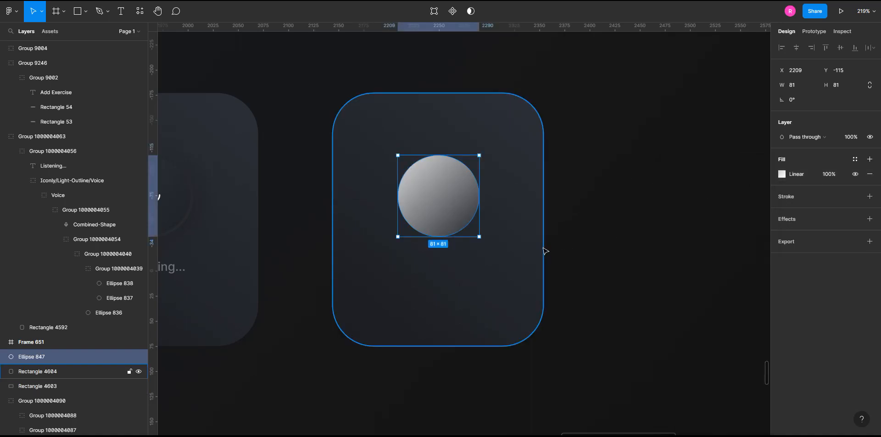
Eyedrop the card's dark colour into the circle's gradient stops.
left_click(782, 174)
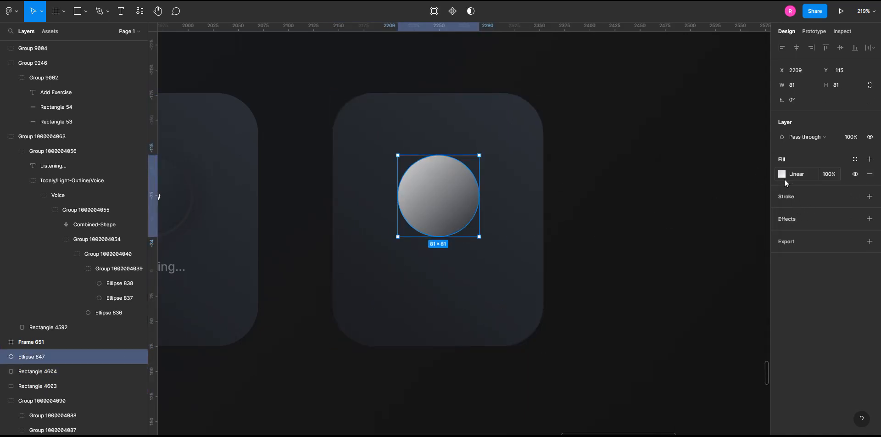
left_click(782, 174)
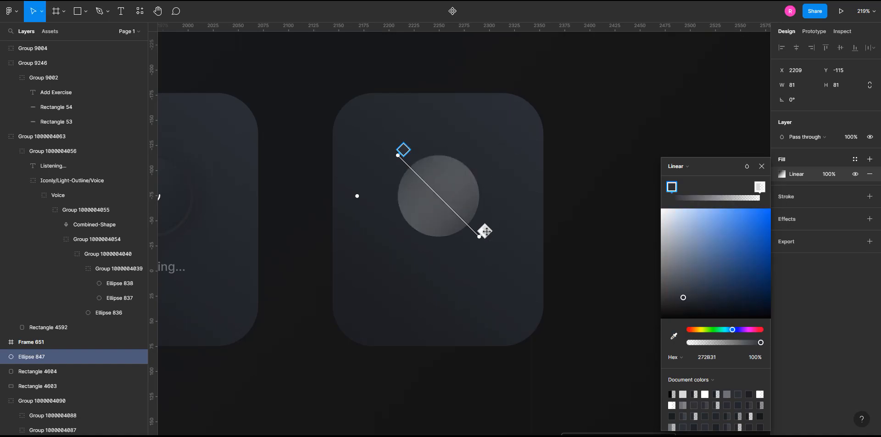
left_click(674, 336)
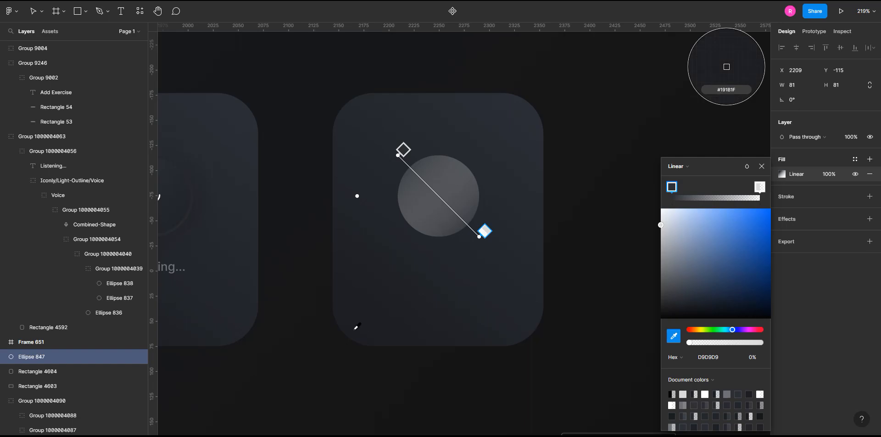
left_click(37, 386)
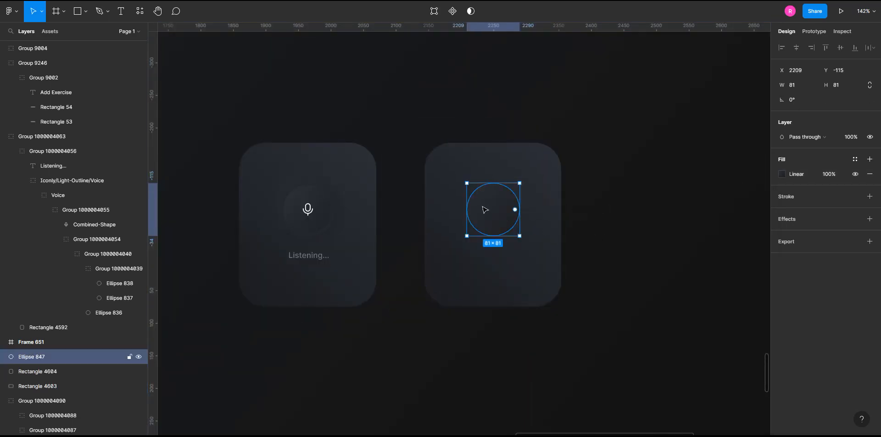
Select the second card with its circle and duplicate them to the right.
left_click(782, 174)
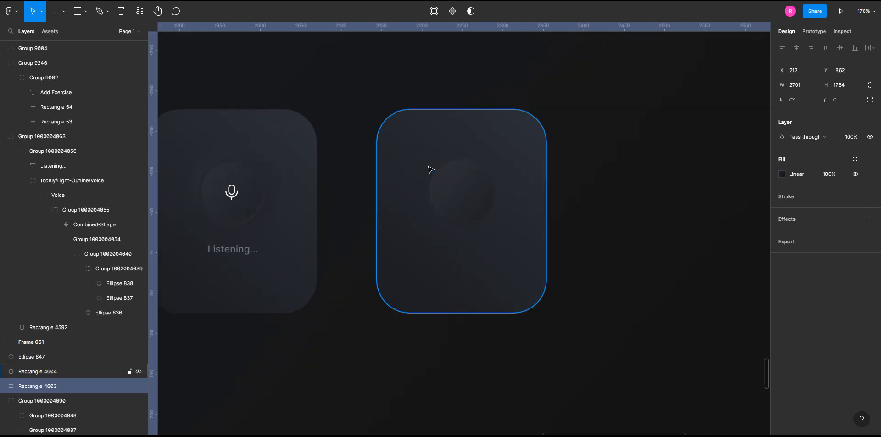
left_click(461, 192)
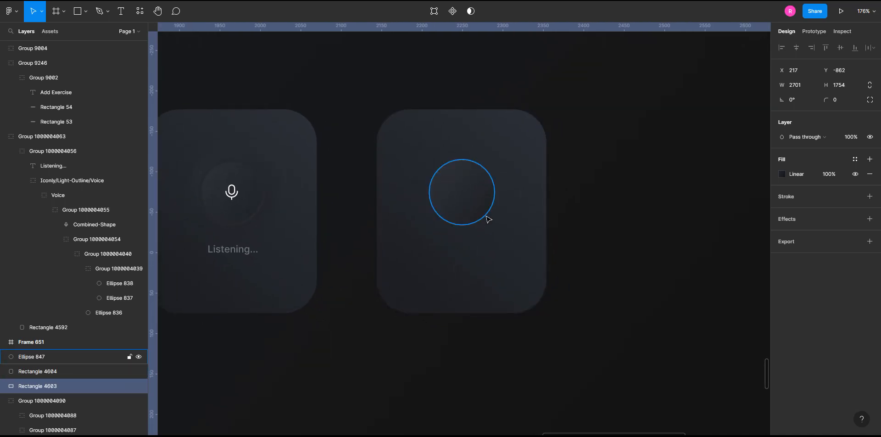
scroll("down", 3)
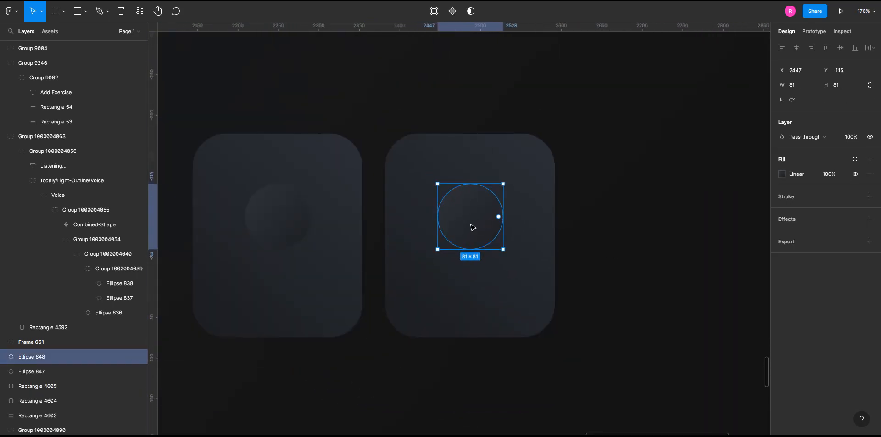
Set the copied circle's linear gradient stops to 2B2F35 and 19181F.
left_click(782, 174)
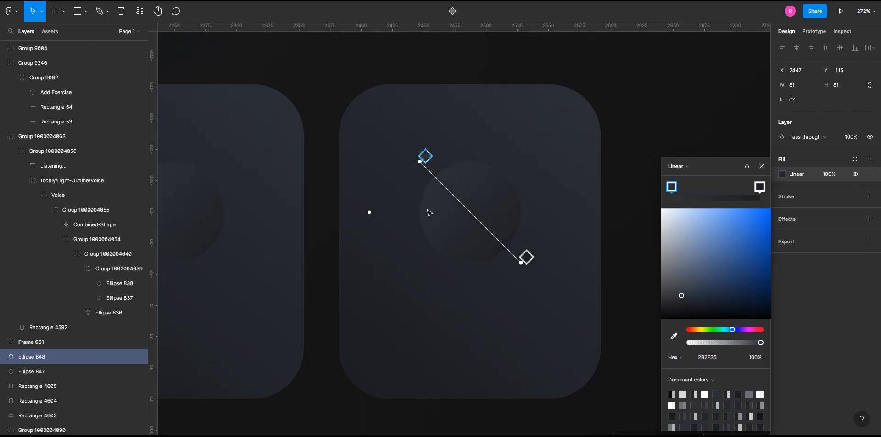
mouse_move(462, 177)
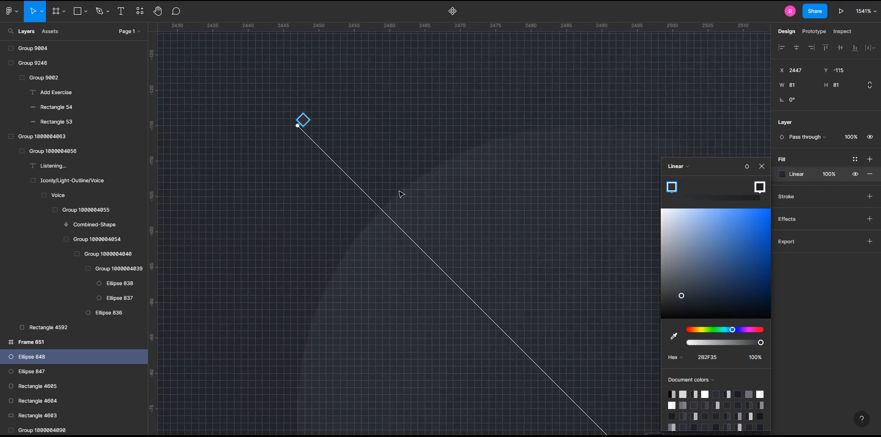
left_click(674, 336)
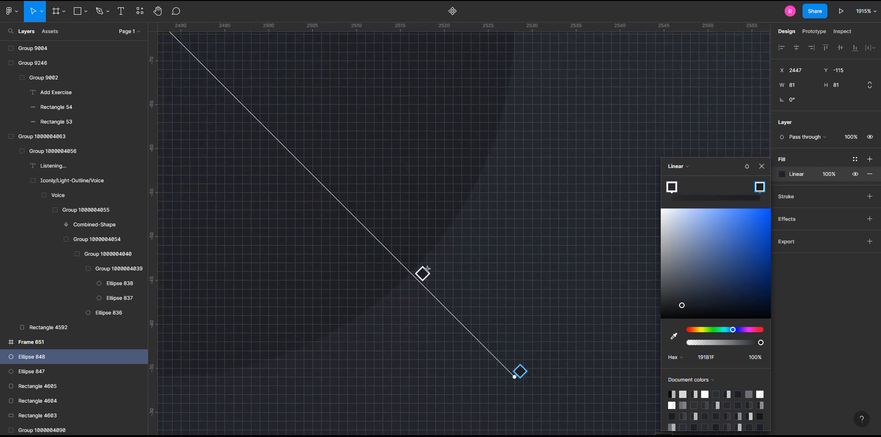
left_click(674, 335)
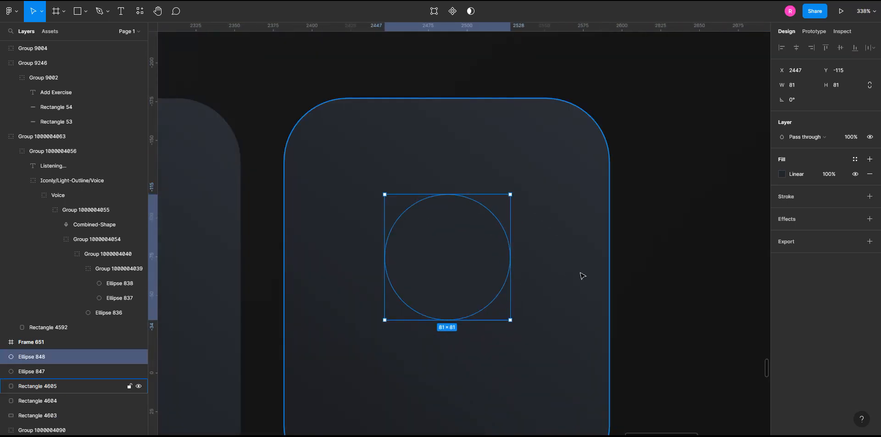
Apply the Neumorphism plugin to the copied circle with low elevation and raised intensity.
right_click(448, 256)
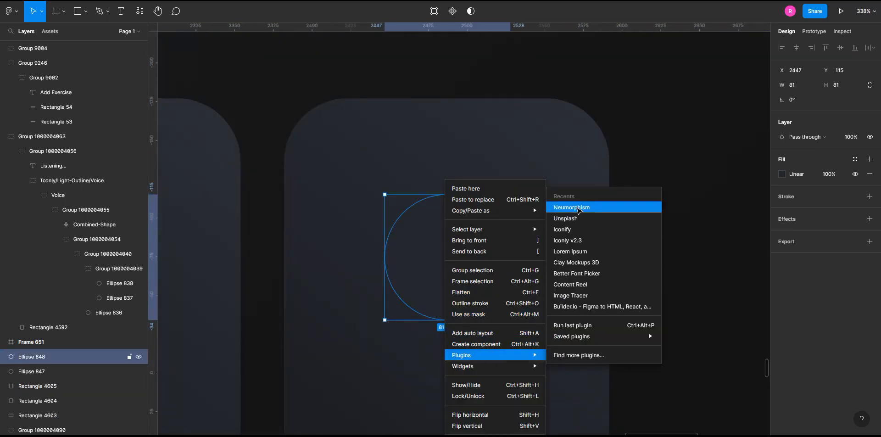
left_click(571, 207)
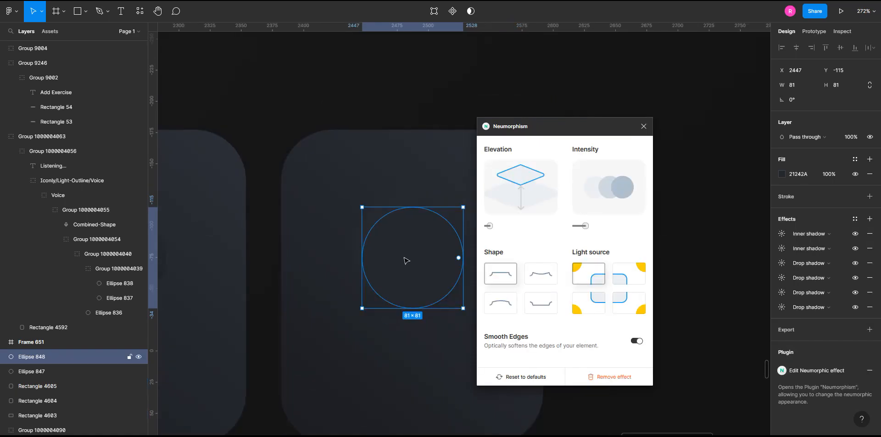
left_click_drag(488, 225, 496, 225)
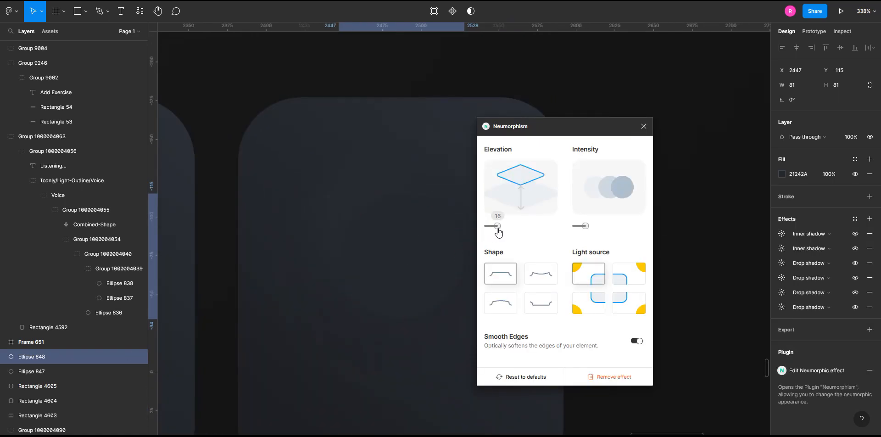
left_click_drag(496, 225, 488, 225)
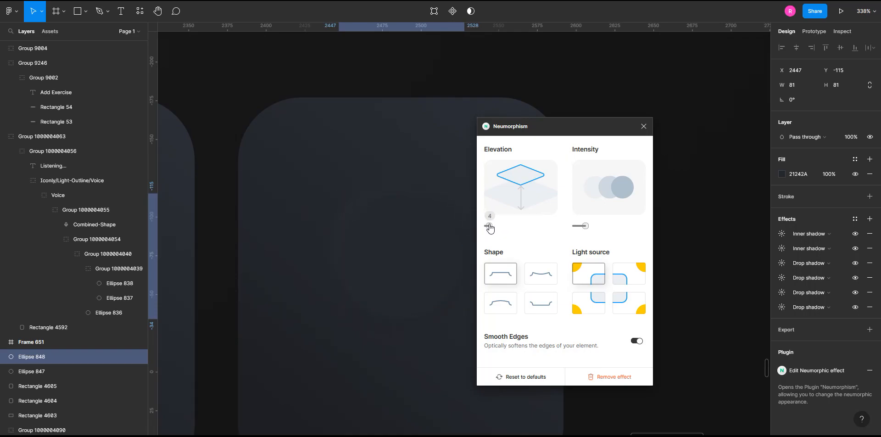
left_click_drag(581, 226, 596, 225)
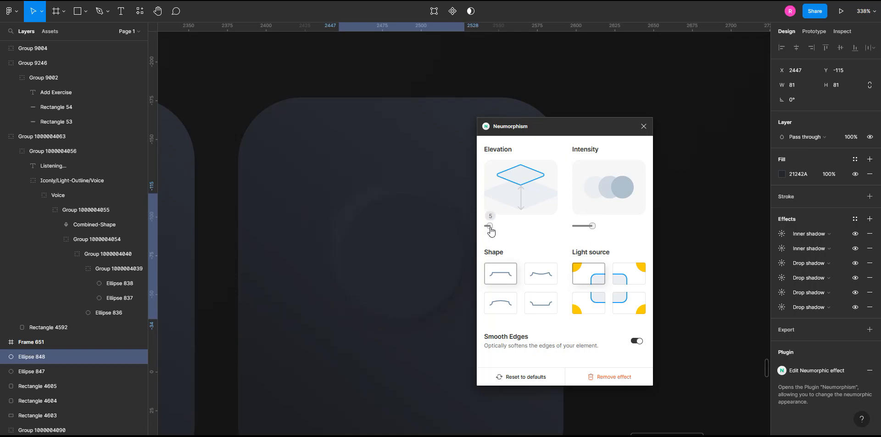
left_click(489, 230)
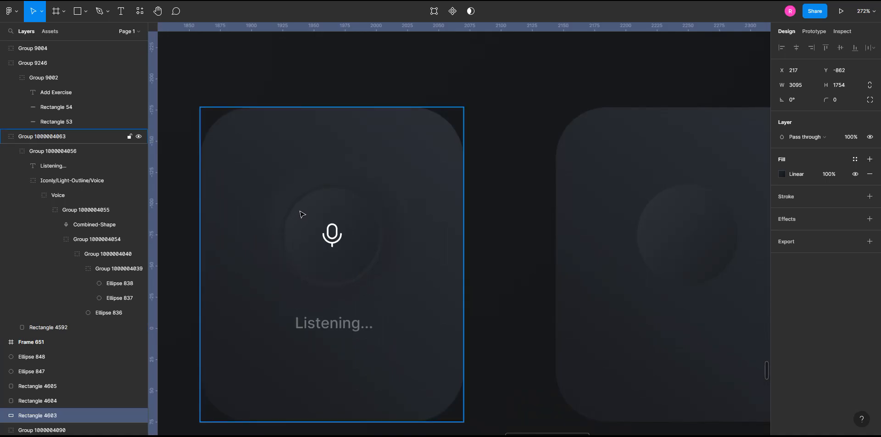
Select Ellipse 849 and duplicate it with Ctrl+D.
left_click(48, 327)
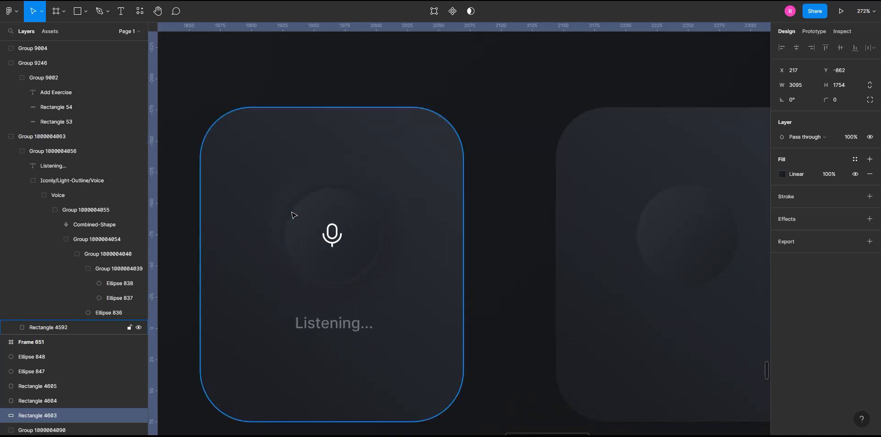
mouse_move(217, 283)
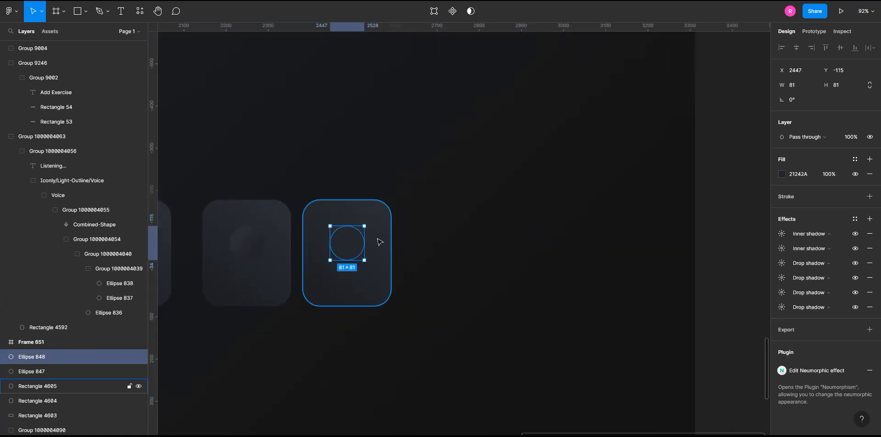
key("ctrl+d")
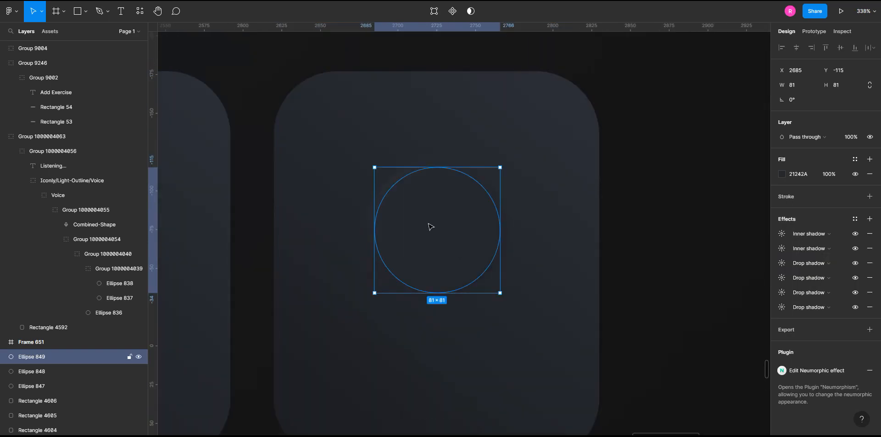
Replace fill and shadows with a 2 px inside diagonal linear-gradient stroke, stop 262A31.
left_click(870, 234)
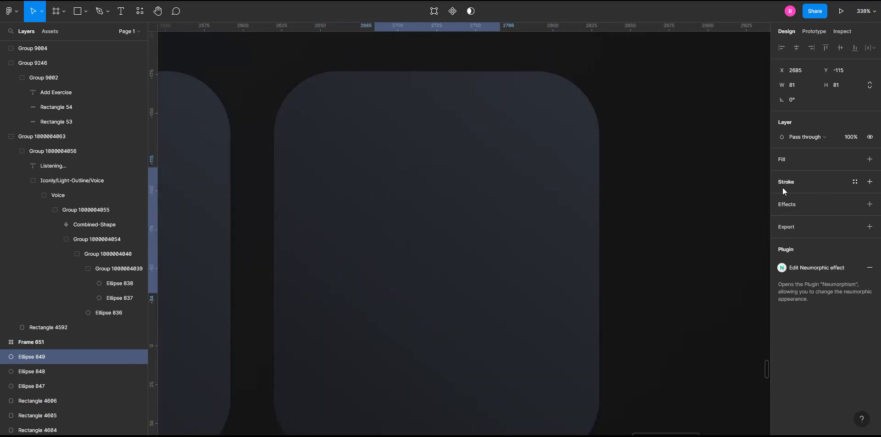
left_click(870, 182)
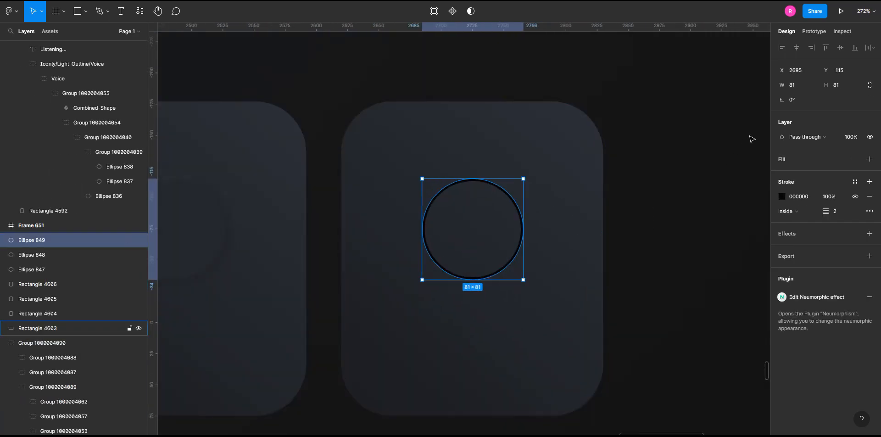
left_click(782, 197)
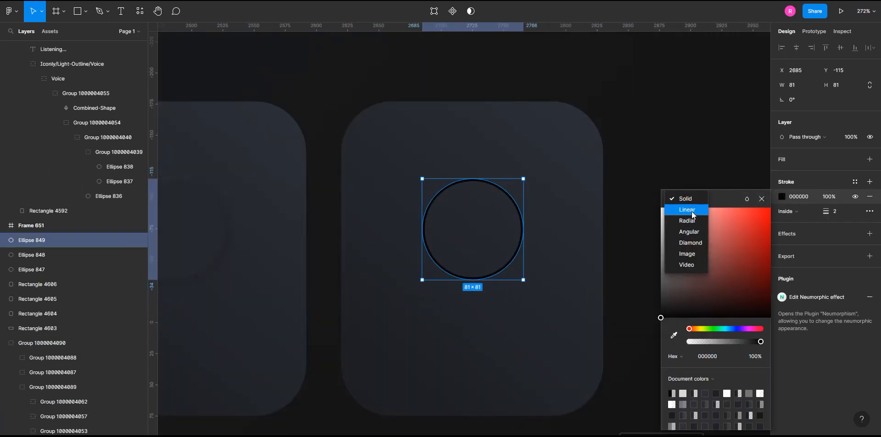
left_click(686, 210)
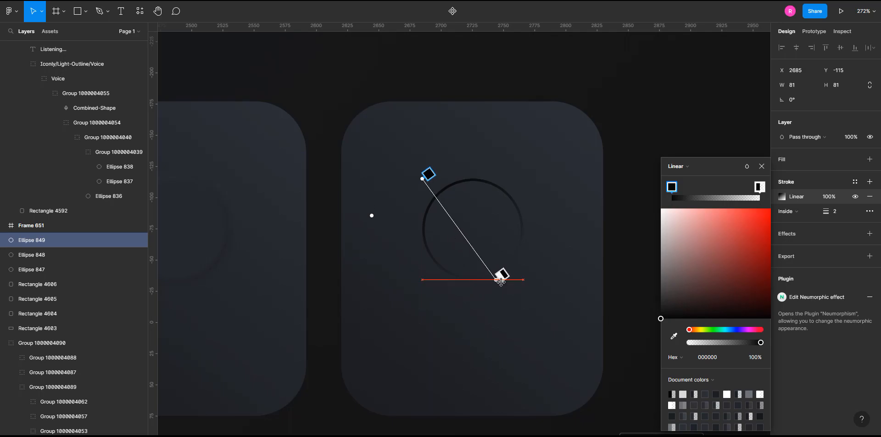
left_click_drag(501, 279, 526, 276)
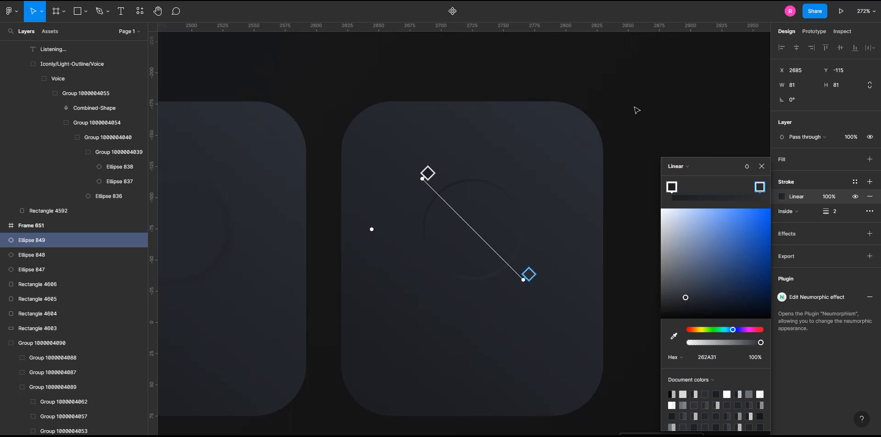
left_click(38, 328)
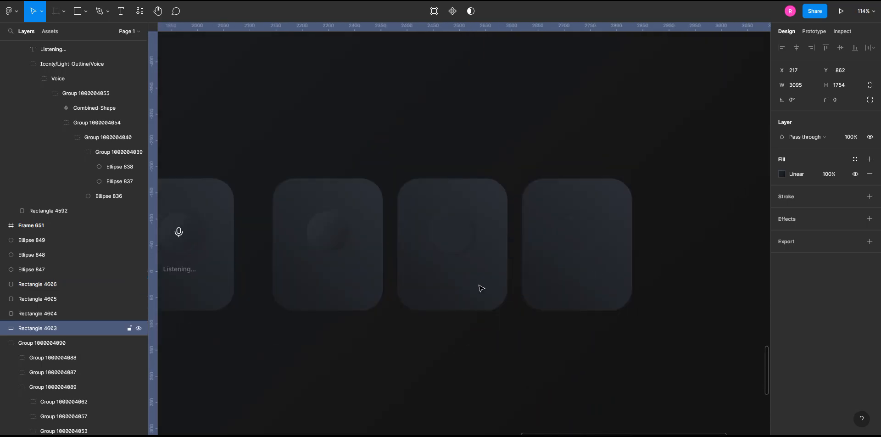
Move the second card's rectangles beneath Ellipse 848 in the Layers panel.
left_click(567, 244)
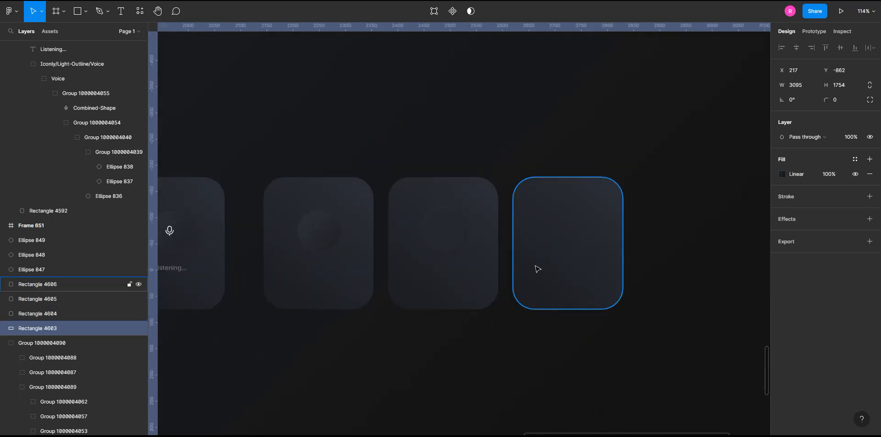
left_click(318, 230)
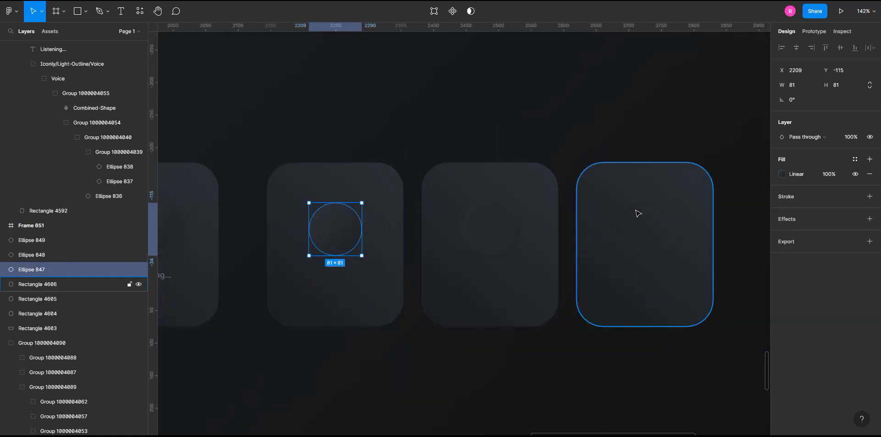
left_click(32, 240)
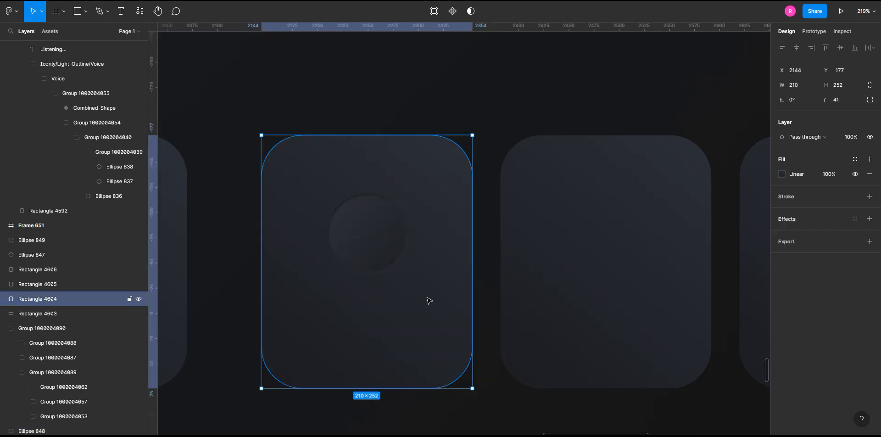
left_click(37, 313)
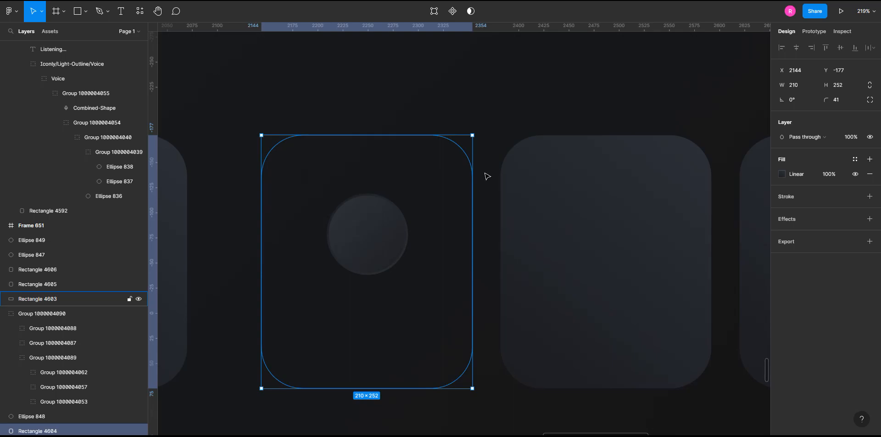
mouse_move(486, 108)
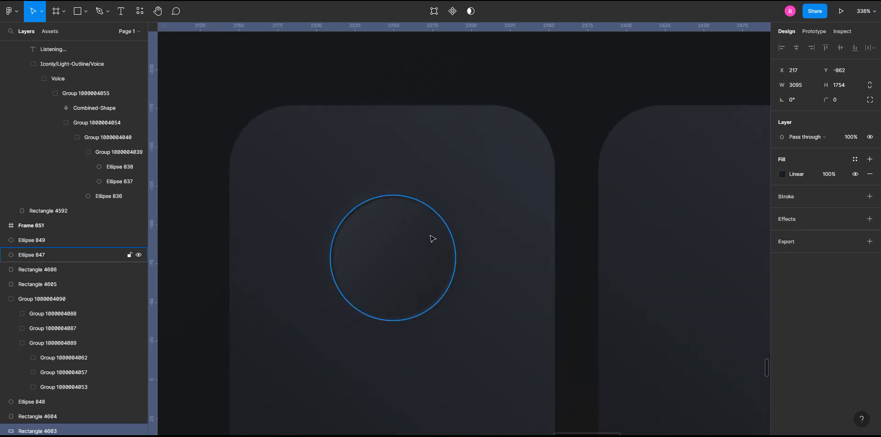
Change the first stop of Ellipse 849's gradient stroke to hex 1A1C20.
left_click(32, 239)
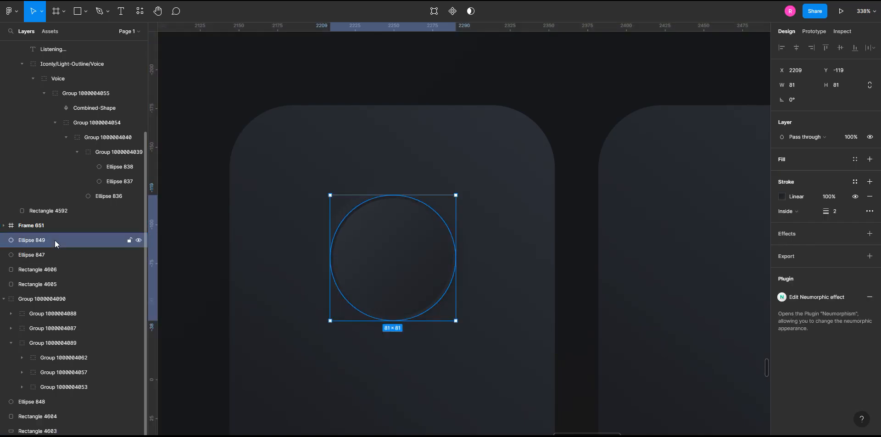
left_click(781, 196)
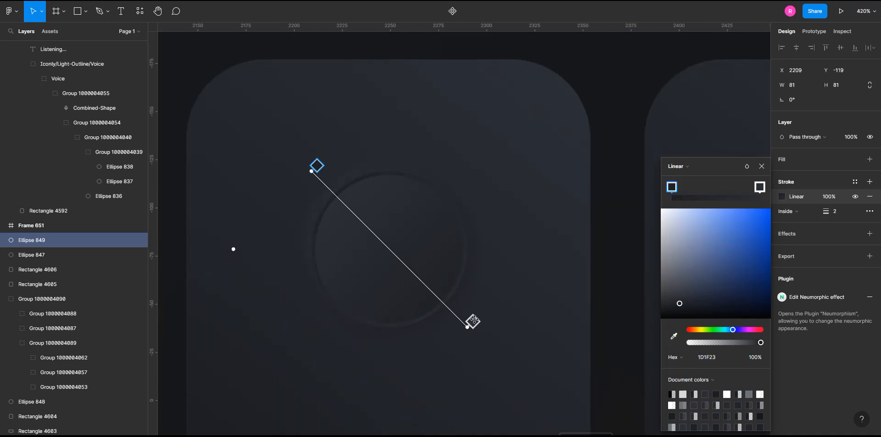
left_click(758, 187)
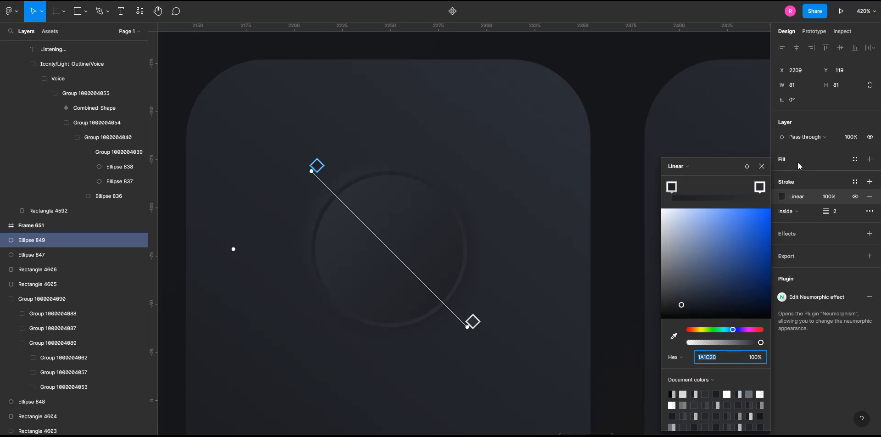
left_click(762, 165)
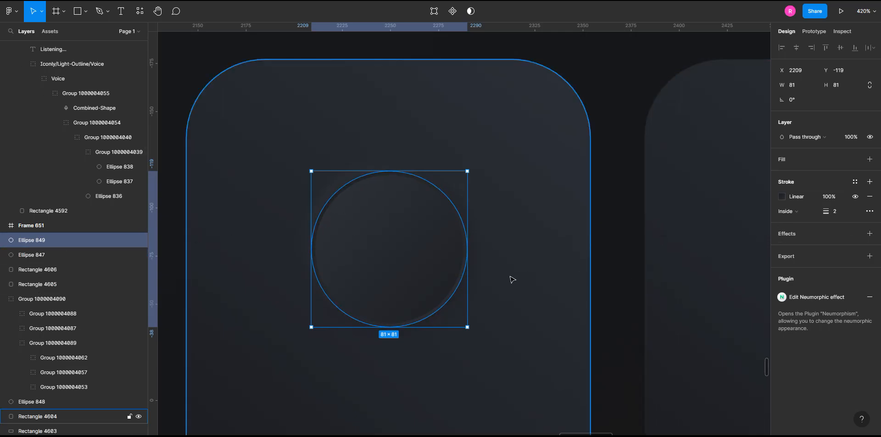
Add a Layer blur effect to the ring circle and set its blur amount.
left_click(870, 233)
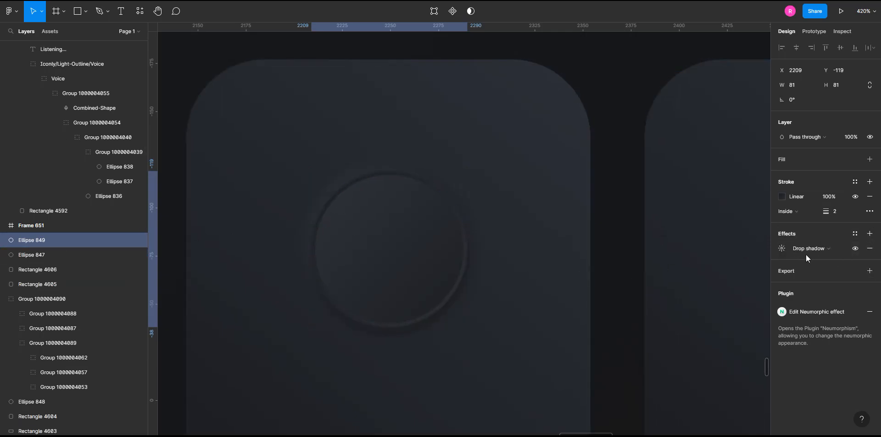
left_click(388, 248)
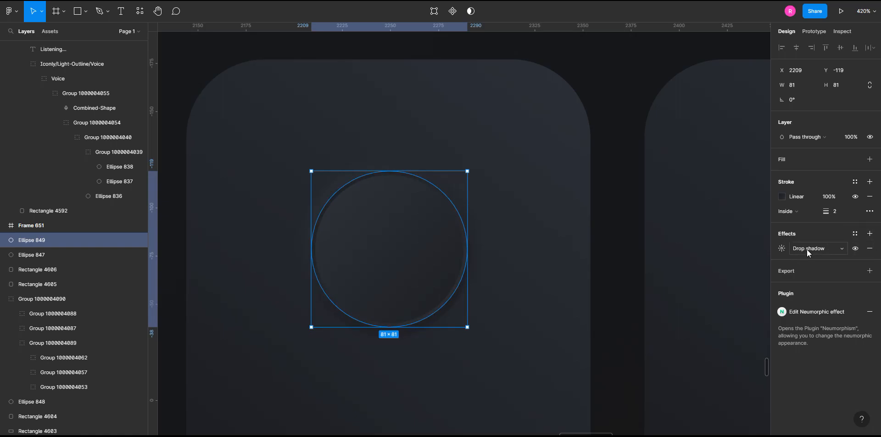
left_click(818, 248)
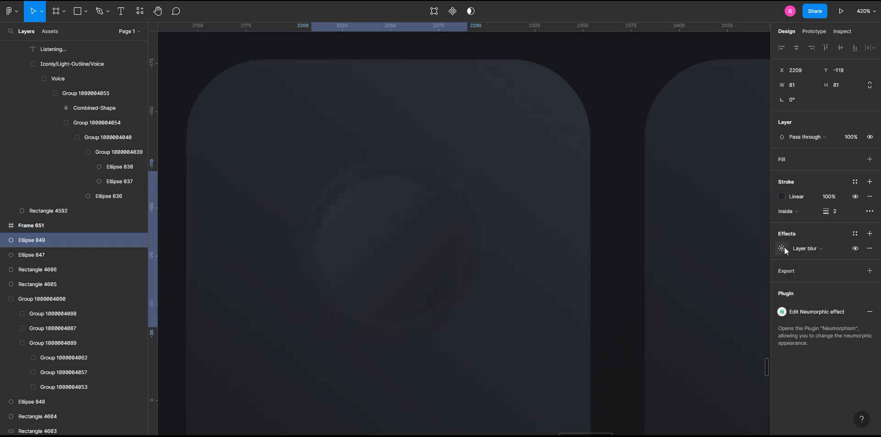
left_click(782, 248)
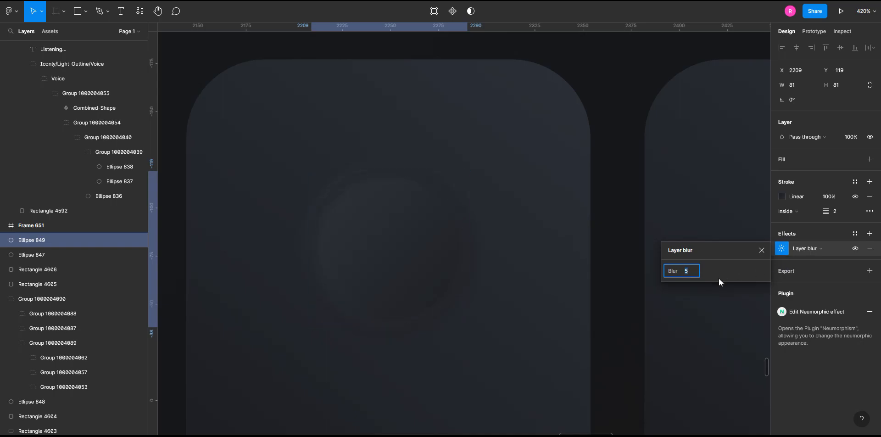
type("2")
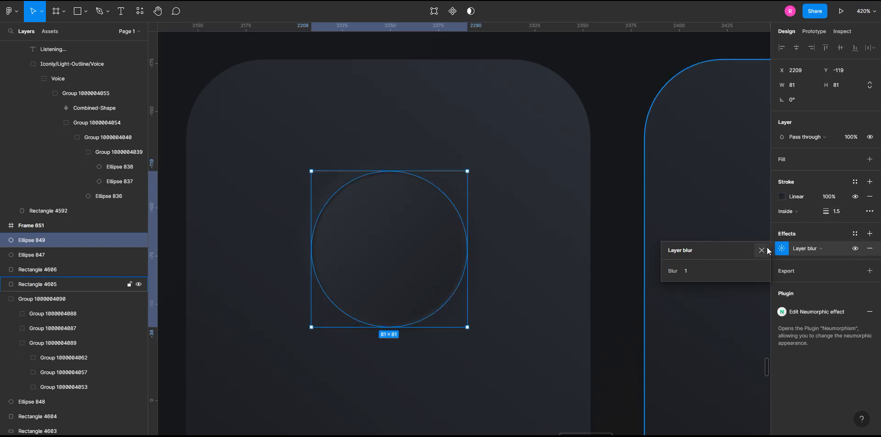
left_click(762, 251)
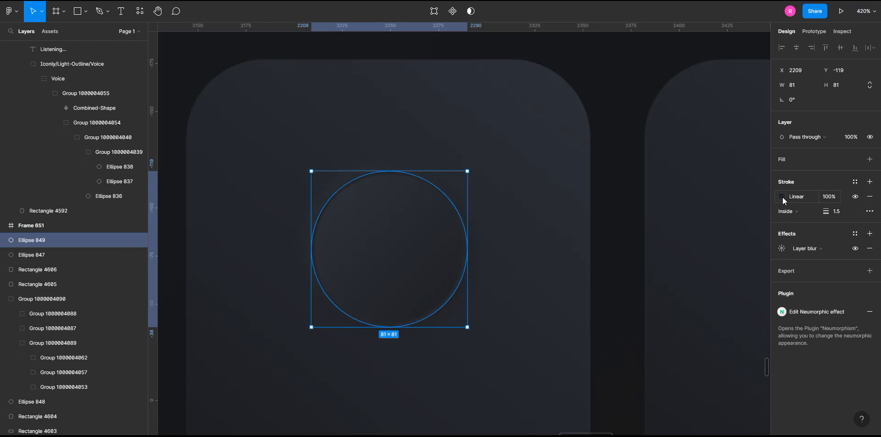
Add a new stop to the ring's gradient stroke, positioned toward the lower end.
left_click(782, 197)
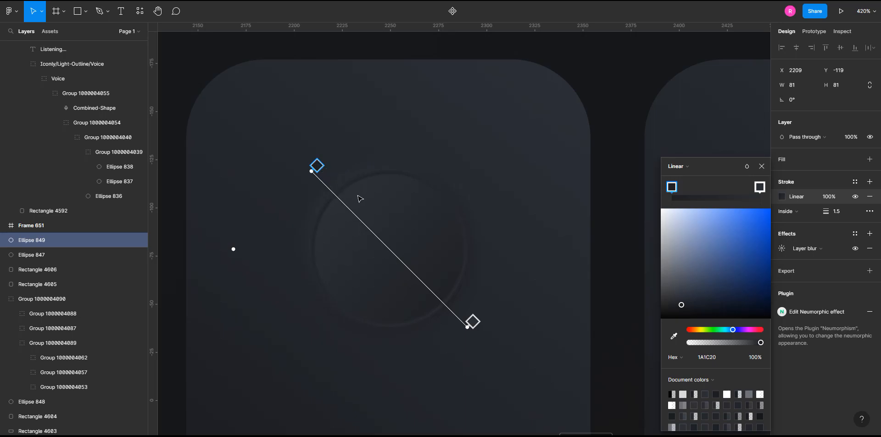
mouse_move(351, 202)
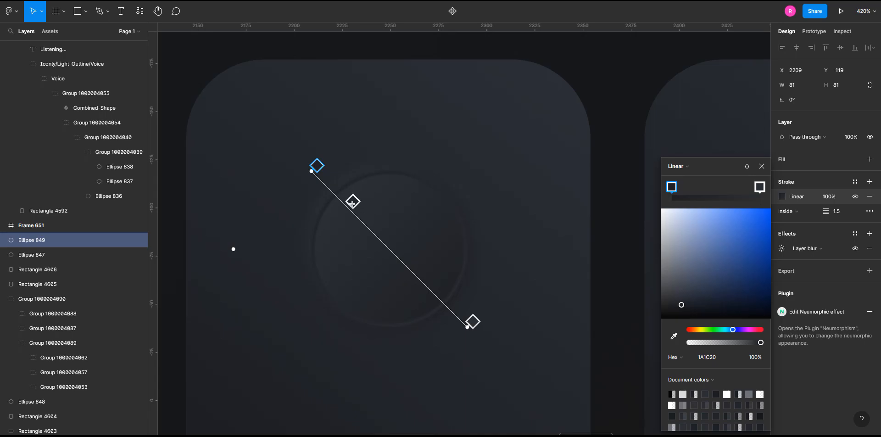
left_click_drag(352, 201, 449, 297)
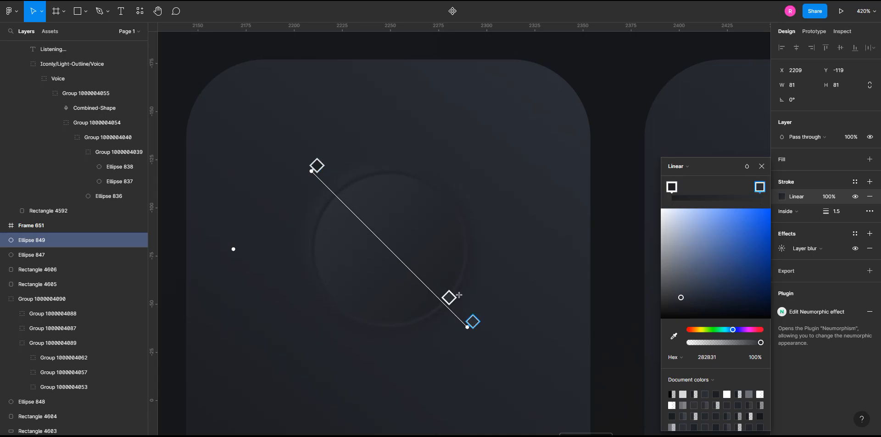
left_click_drag(448, 297, 434, 284)
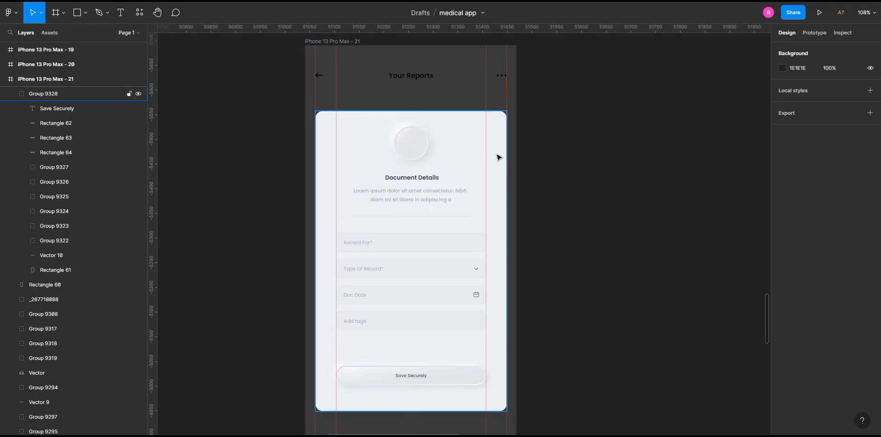
left_click(55, 270)
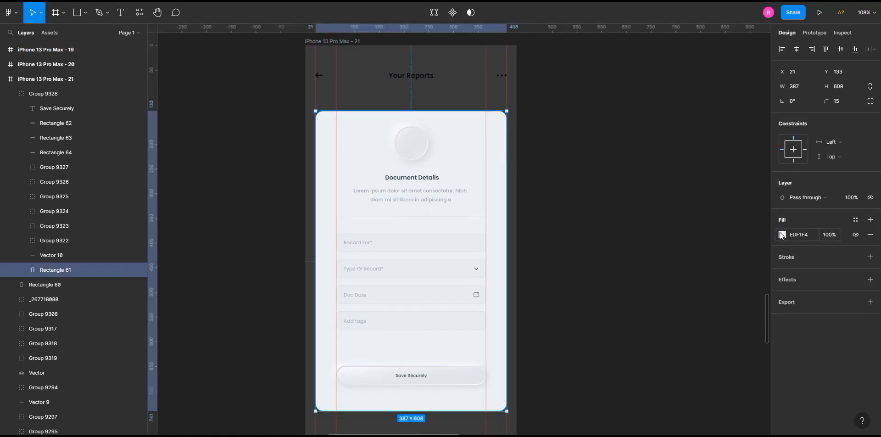
left_click(782, 234)
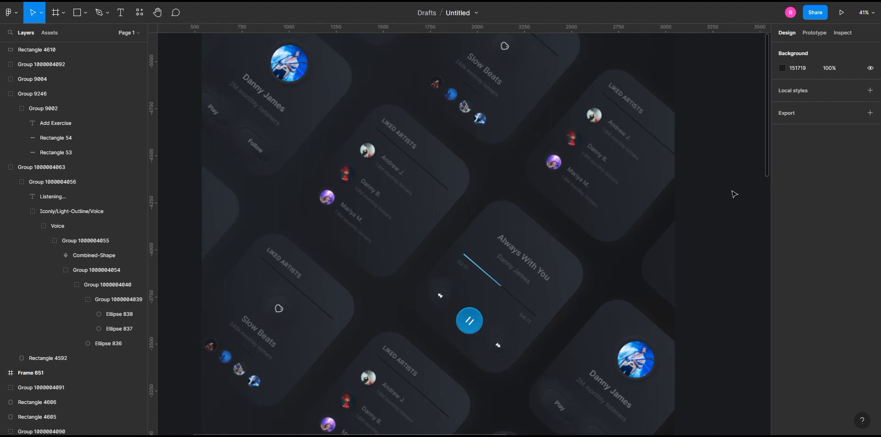
Zoom out over the showcase grid of dark music-player and Listening cards.
scroll("down", 3)
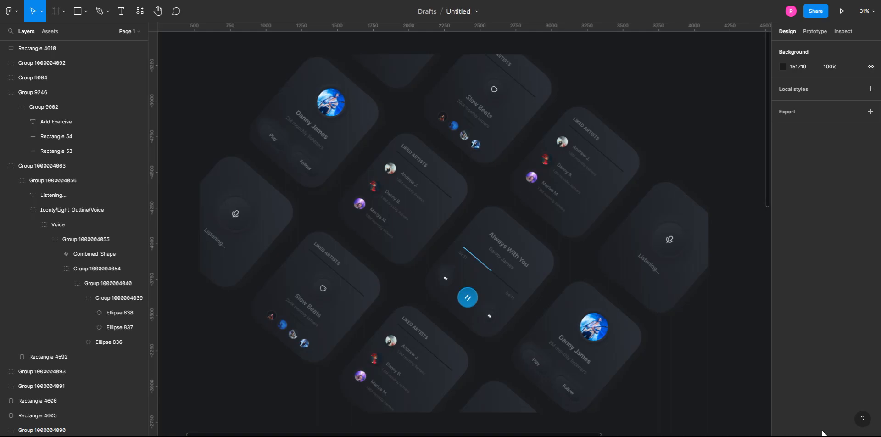